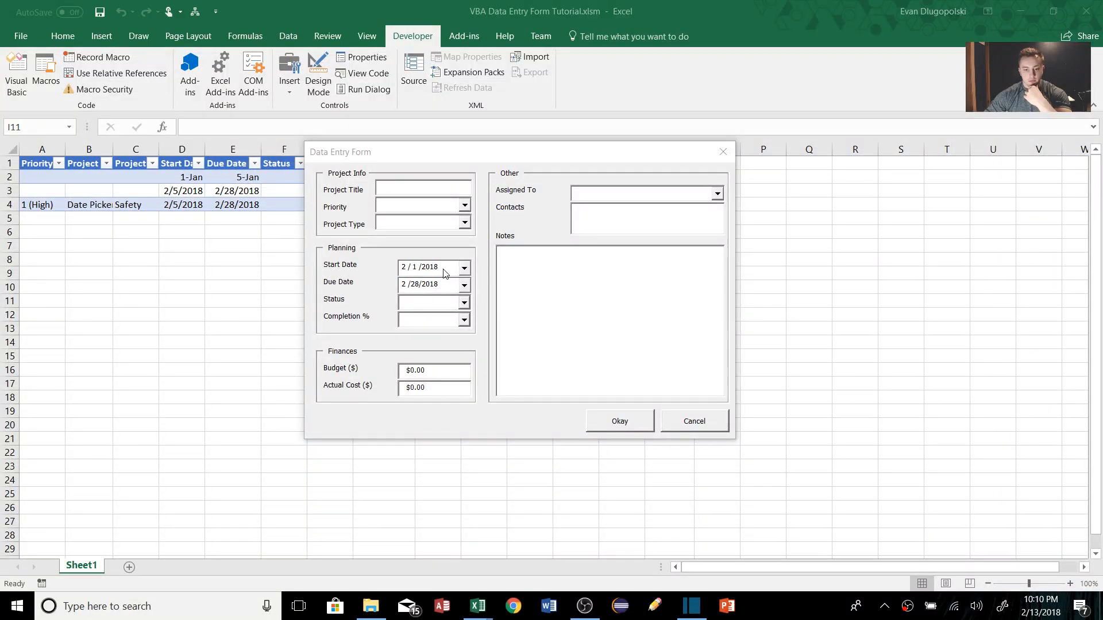
{"action": "mouse_move", "coordinate": [464, 290]}
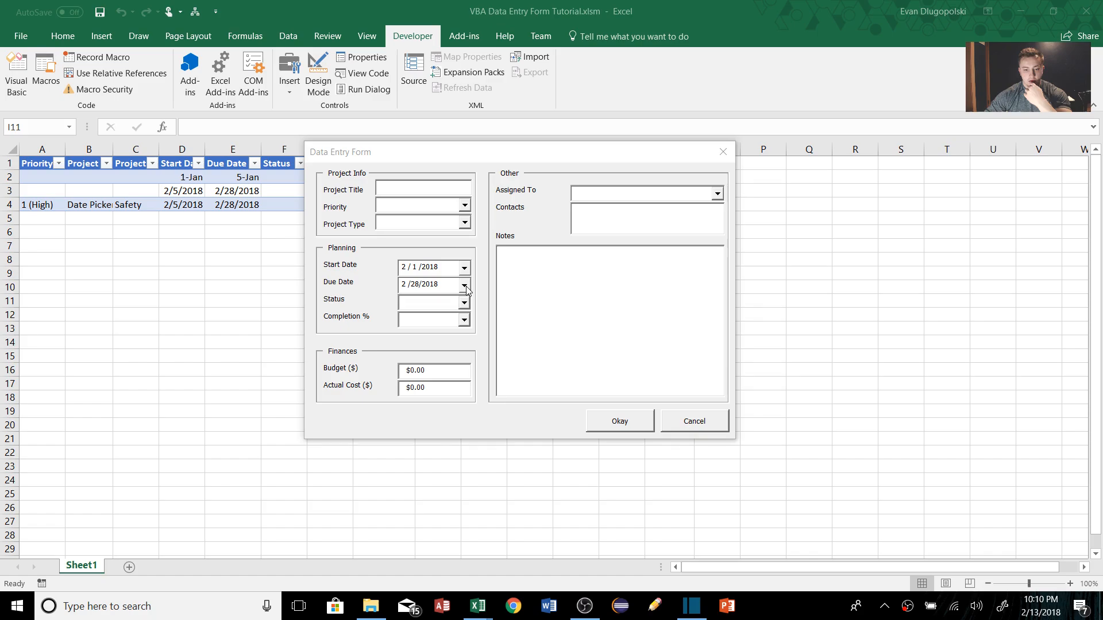
- Drop down the Due Date and Start Date calendars on the running Data Entry Form
{"action": "left_click", "coordinate": [463, 285]}
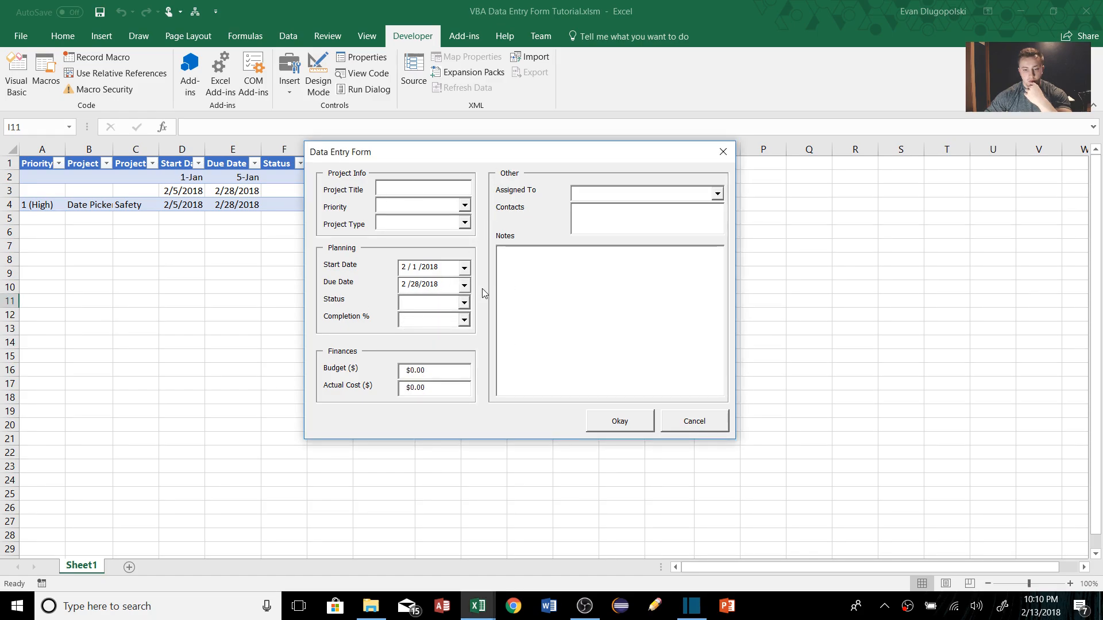
{"action": "left_click", "coordinate": [463, 285]}
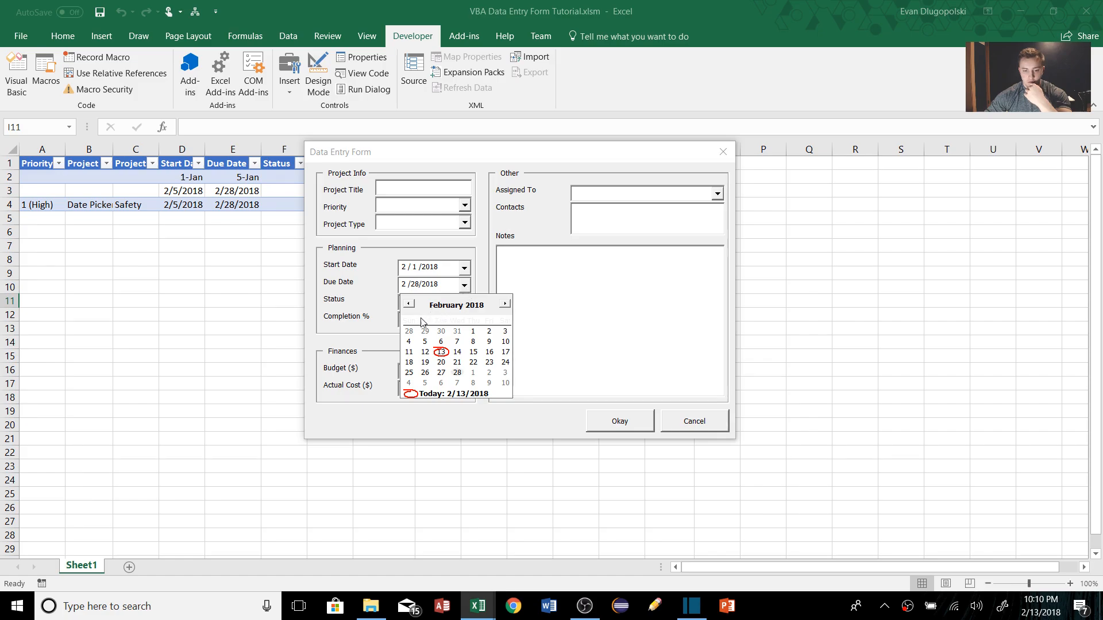
{"action": "mouse_move", "coordinate": [446, 337]}
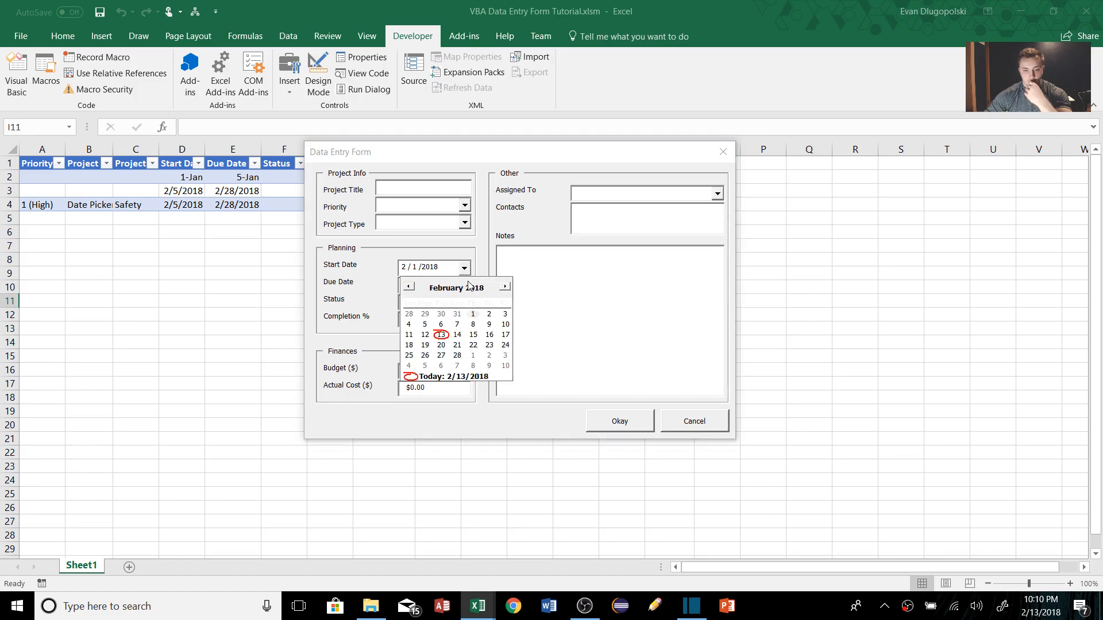
{"action": "left_click", "coordinate": [456, 355]}
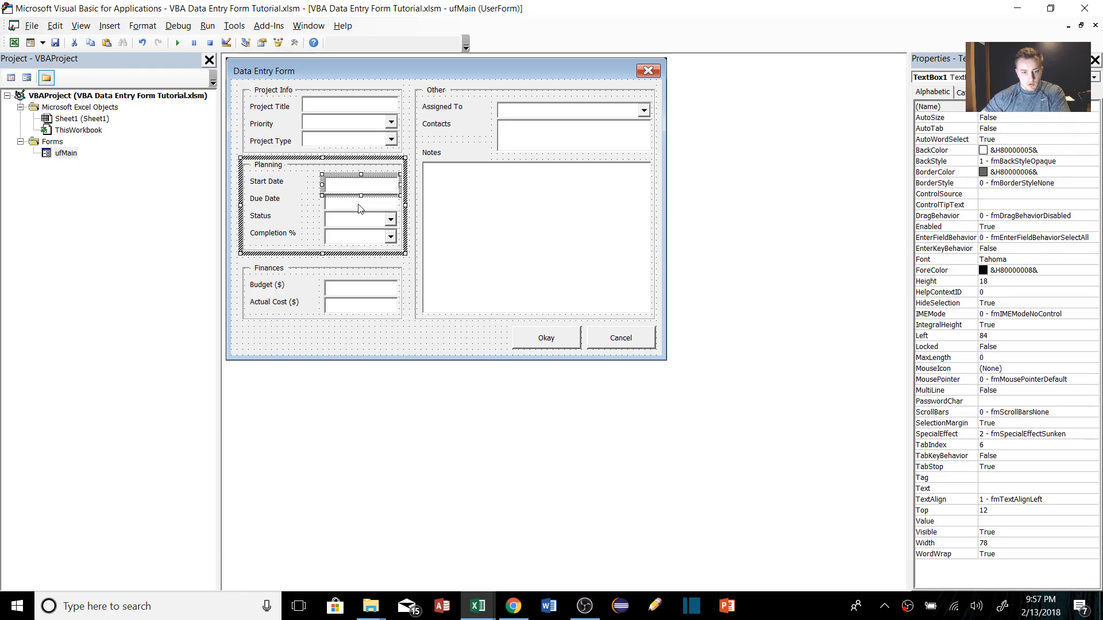
{"action": "mouse_move", "coordinate": [378, 196]}
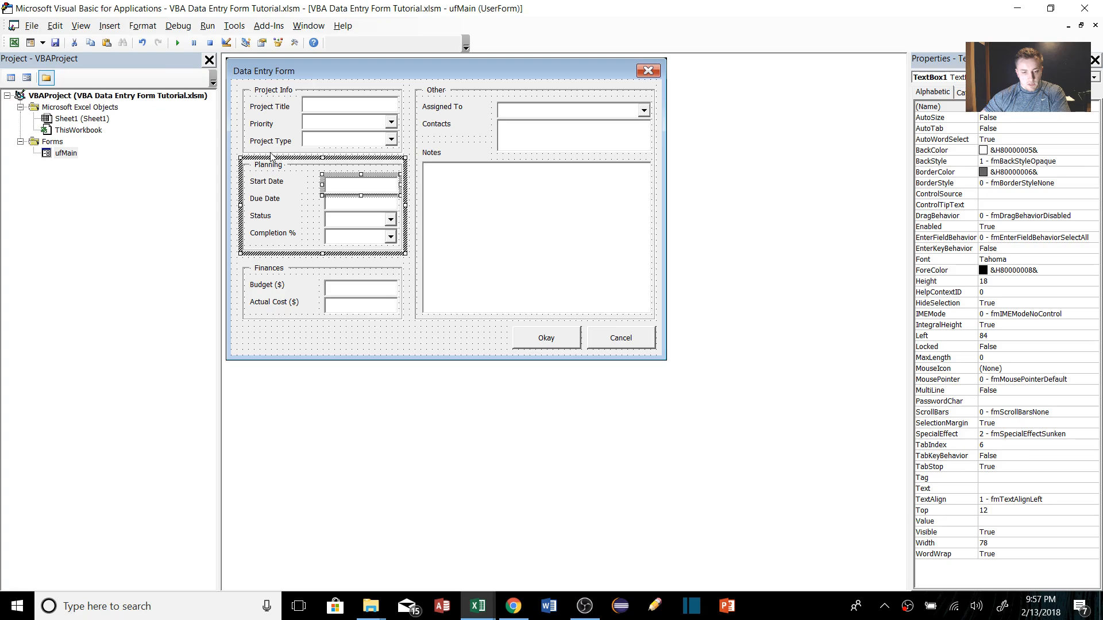
{"action": "mouse_move", "coordinate": [300, 185]}
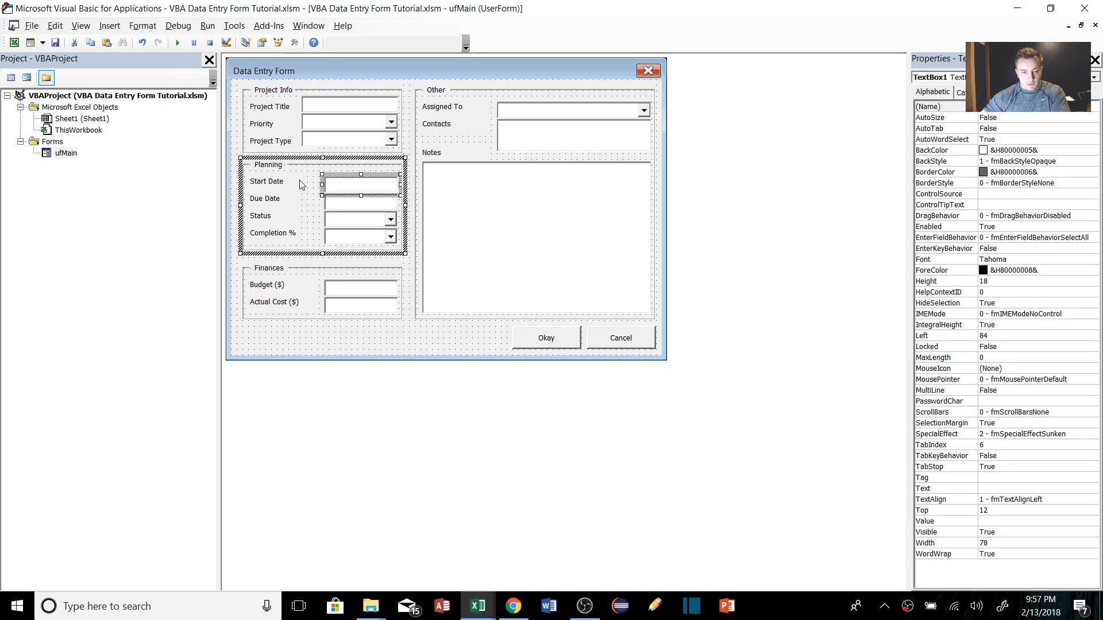
{"action": "mouse_move", "coordinate": [308, 25]}
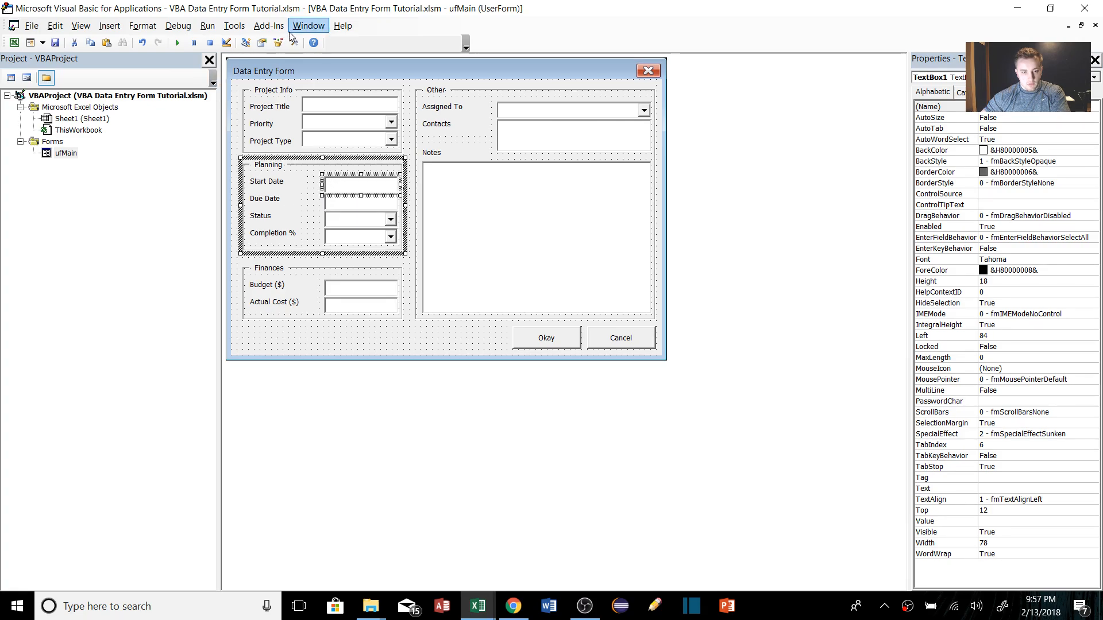
- Show the Toolbox and bring up its Additional Controls list
{"action": "left_click", "coordinate": [295, 43]}
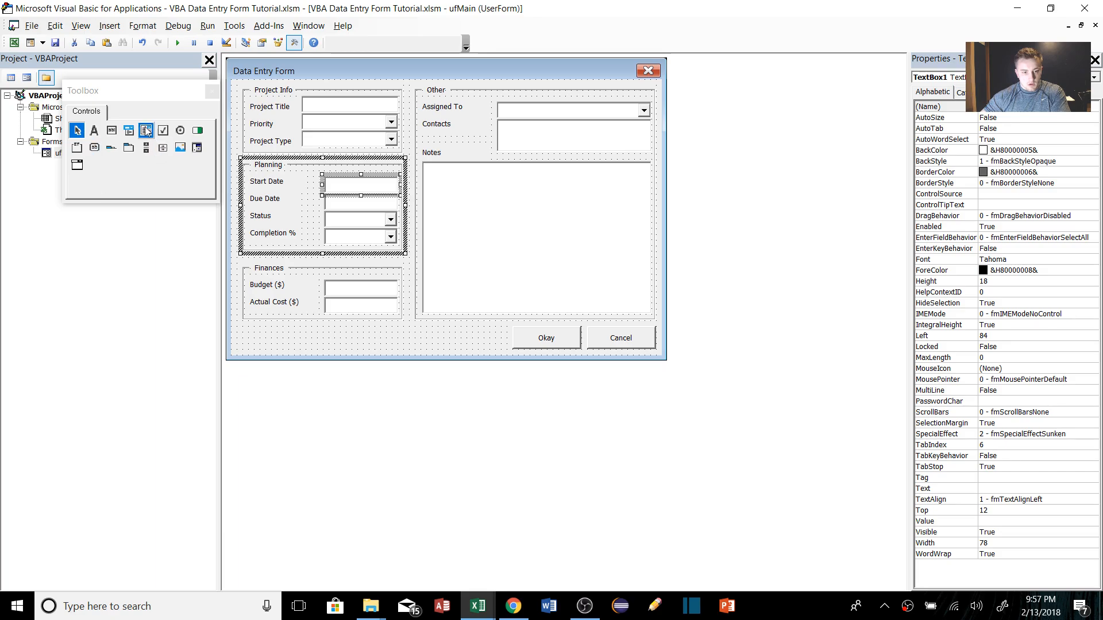
{"action": "right_click", "coordinate": [146, 130]}
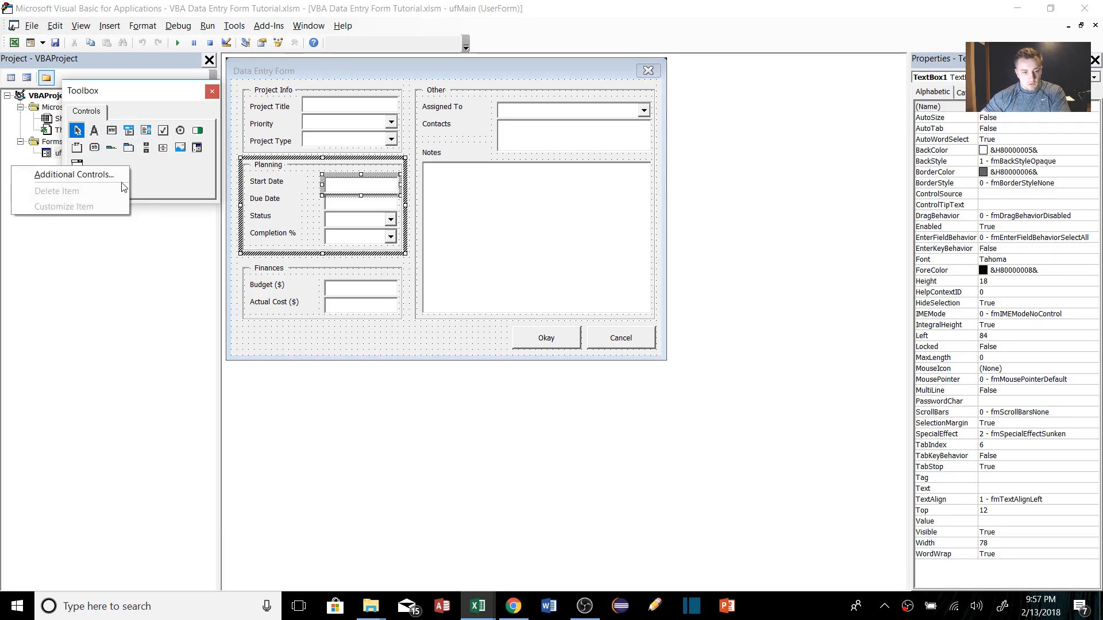
{"action": "left_click", "coordinate": [73, 175]}
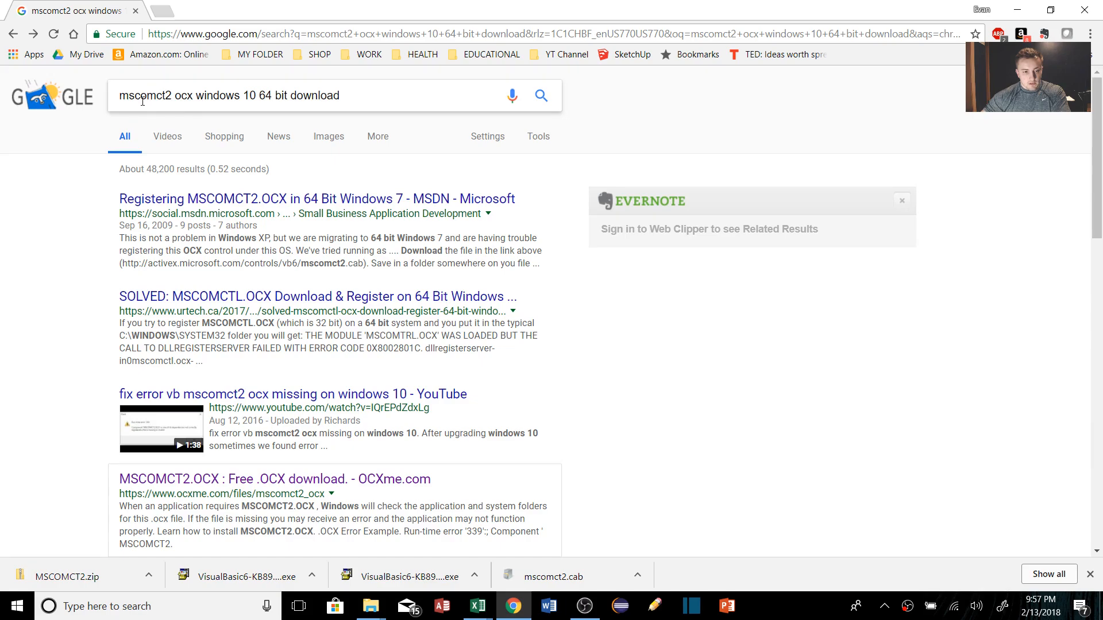
{"action": "mouse_move", "coordinate": [160, 99]}
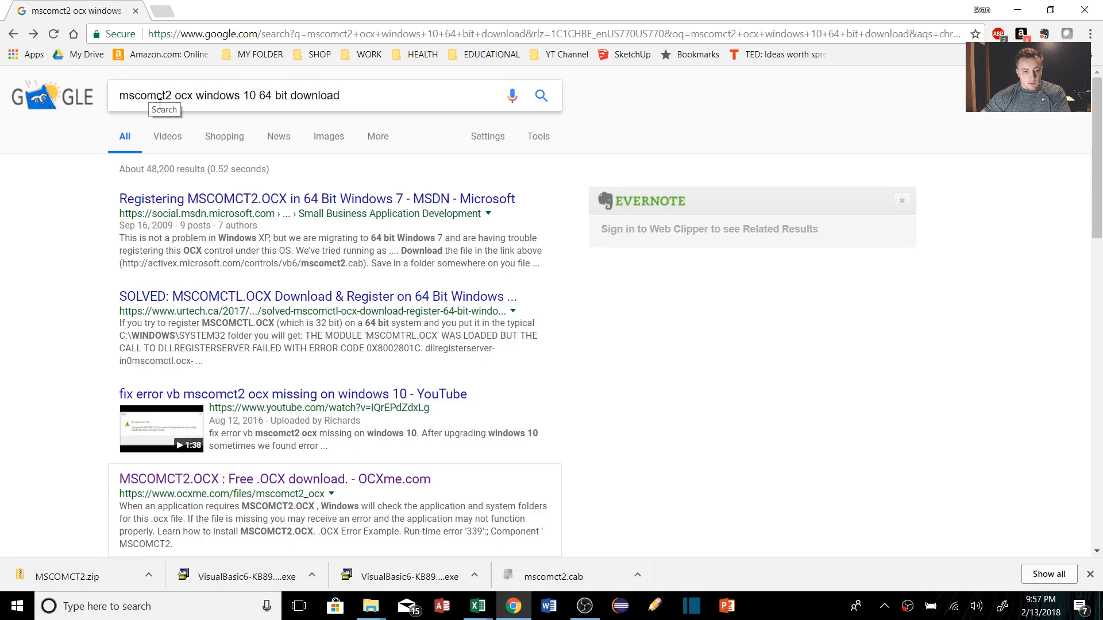
- From the Google results, open the OCXme.com MSCOMCT2.OCX download page
{"action": "scroll", "scroll_direction": "down", "scroll_amount": 3}
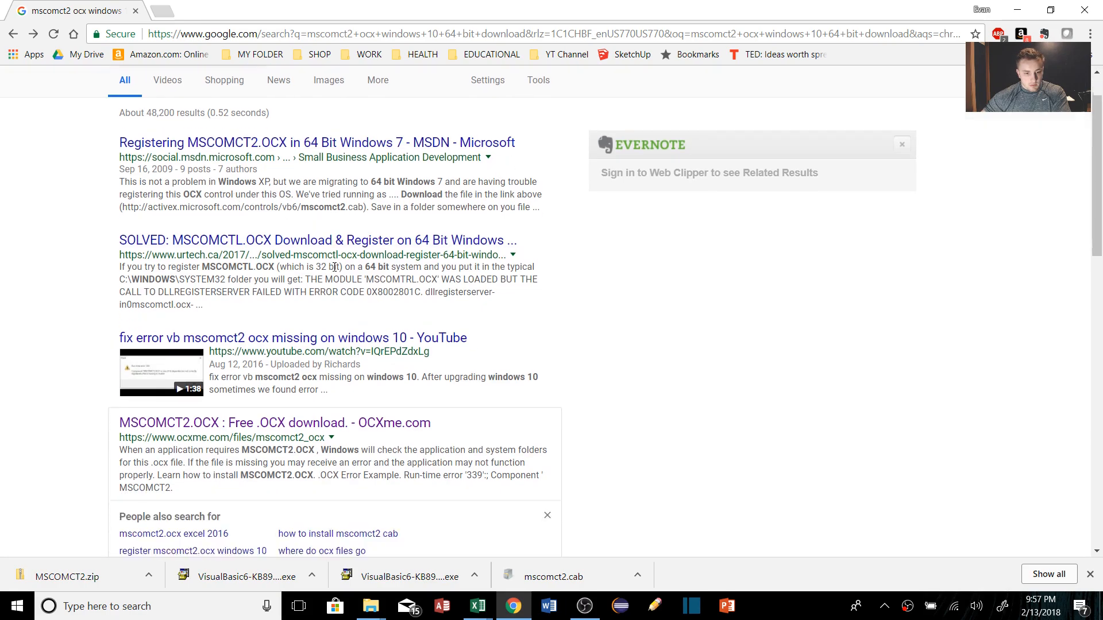
{"action": "scroll", "scroll_direction": "down", "scroll_amount": 3}
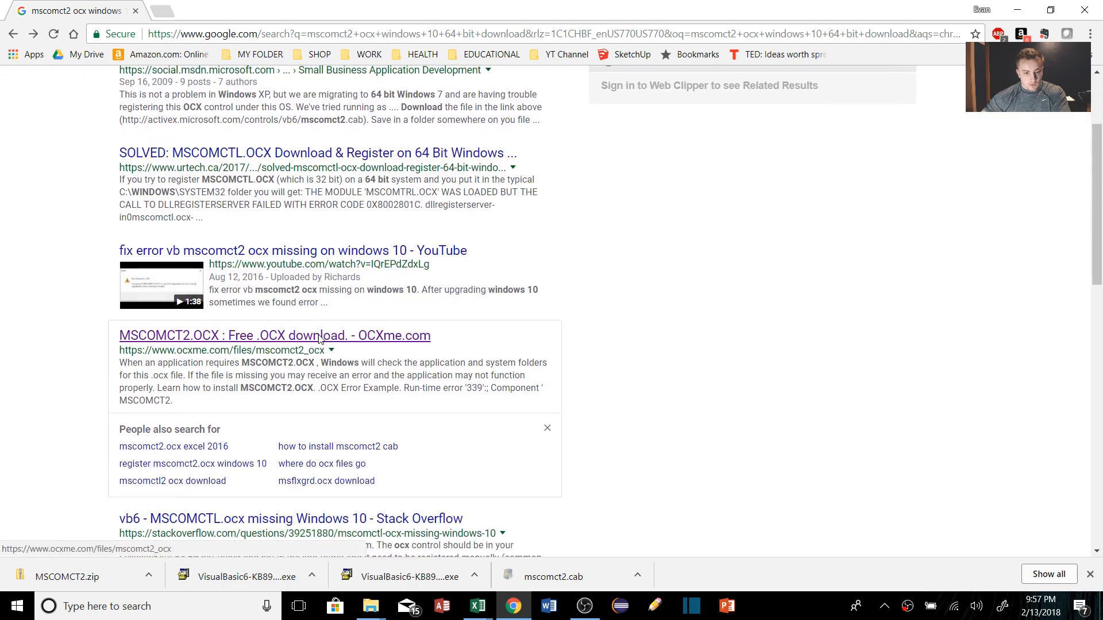
{"action": "left_click", "coordinate": [274, 336]}
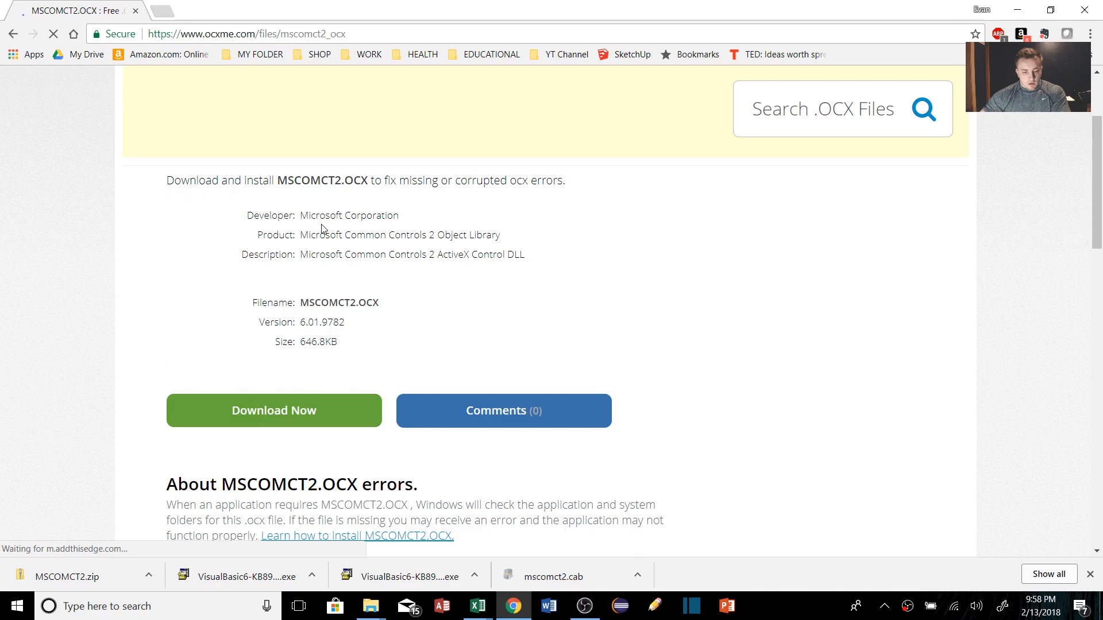
- Start the MSCOMCT2.OCX download and submit the captcha 'AAm' to unlock it
{"action": "left_click", "coordinate": [273, 411]}
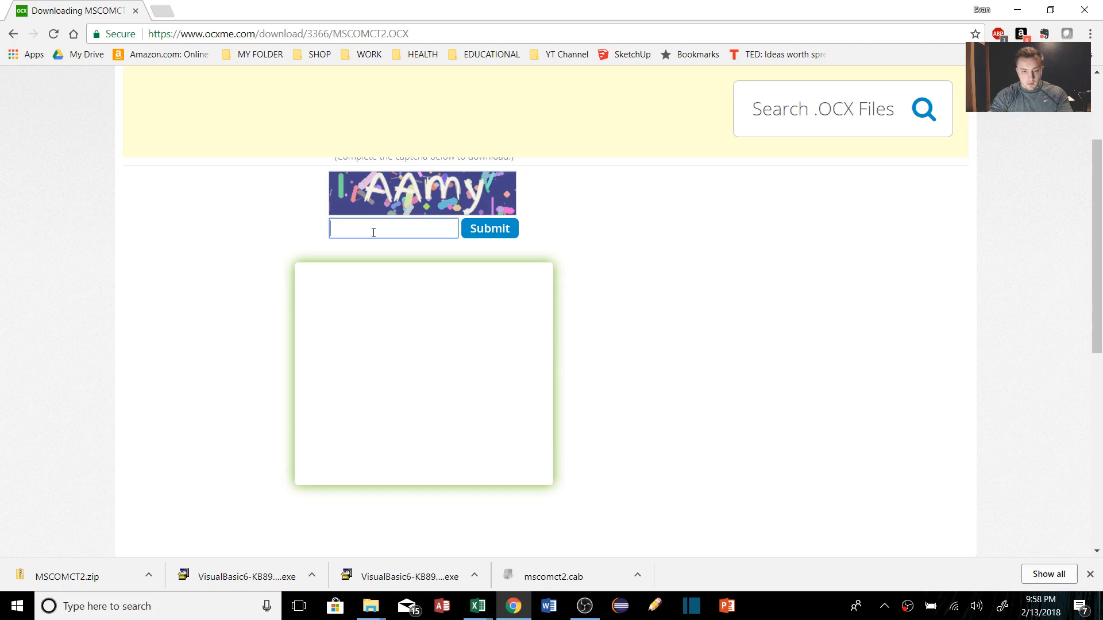
{"action": "type", "text": "AAm"}
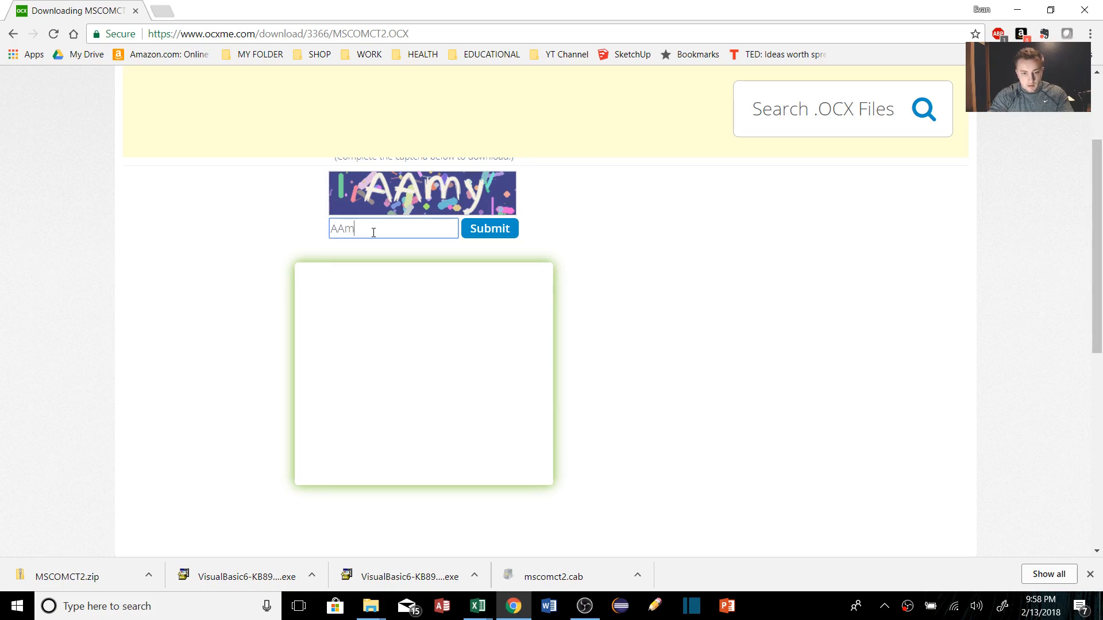
{"action": "left_click", "coordinate": [490, 227]}
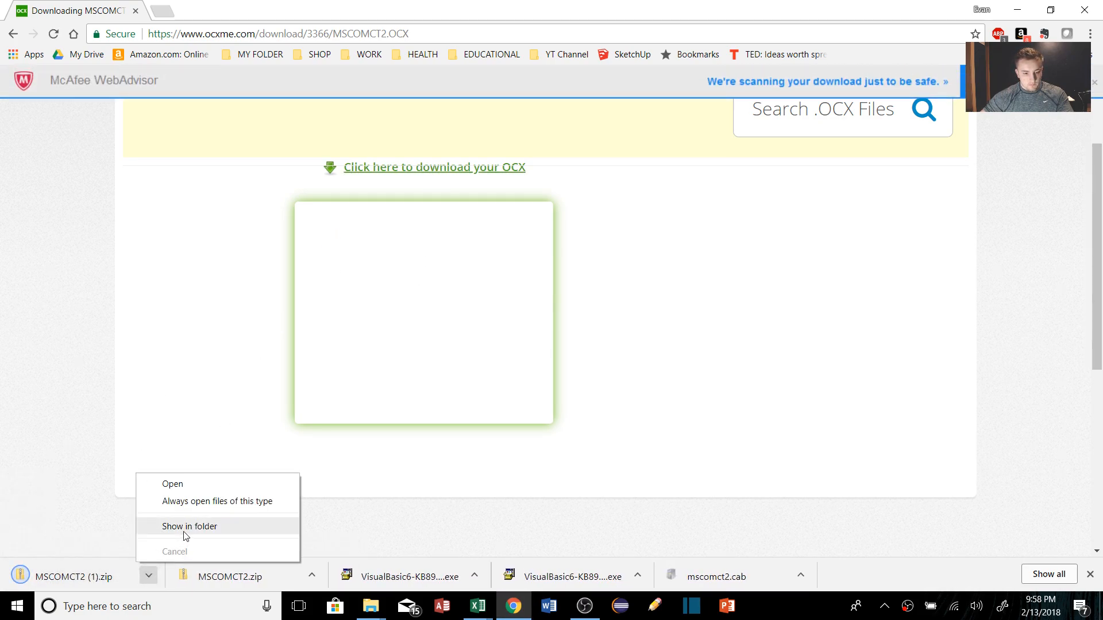
- From the downloaded zip, browse to C:\Windows\SysWOW64 in File Explorer
{"action": "left_click", "coordinate": [189, 526]}
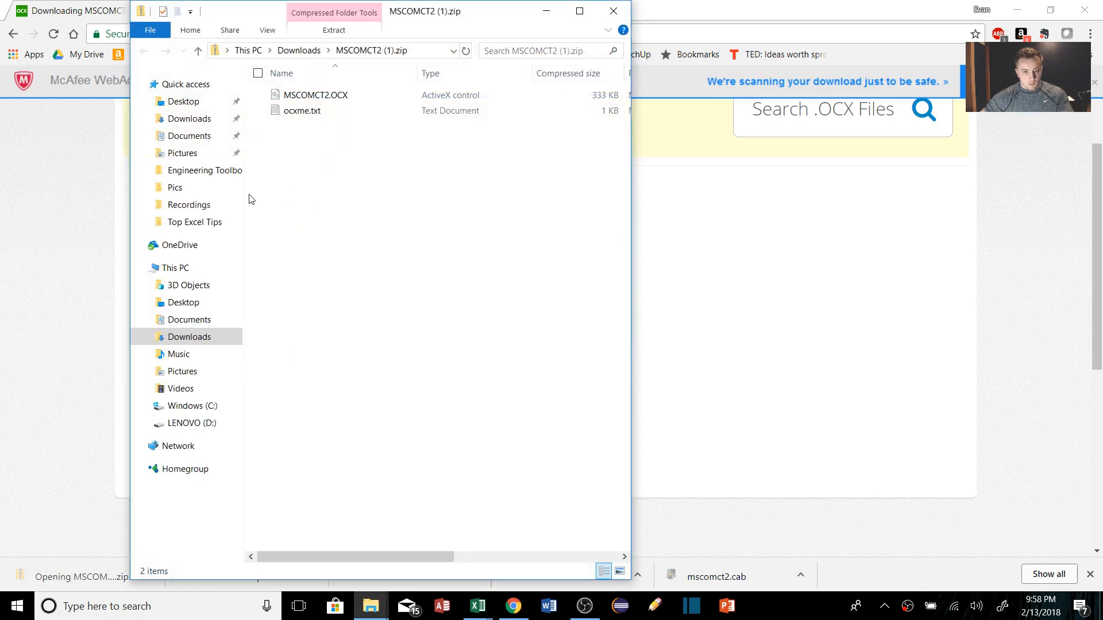
{"action": "left_click", "coordinate": [316, 95]}
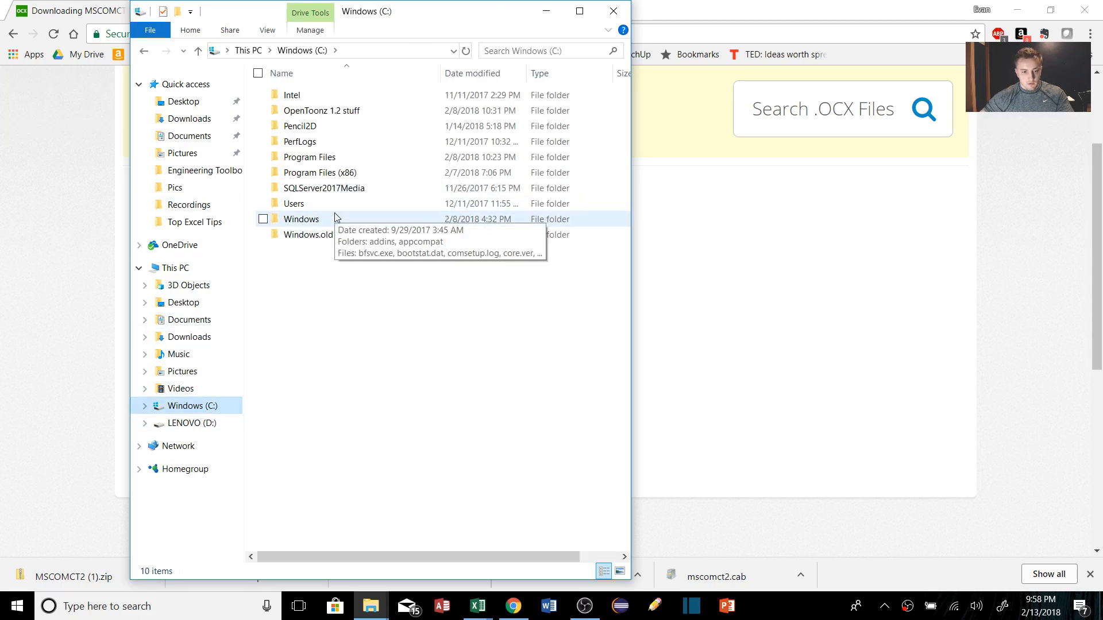
{"action": "double_click", "coordinate": [301, 219]}
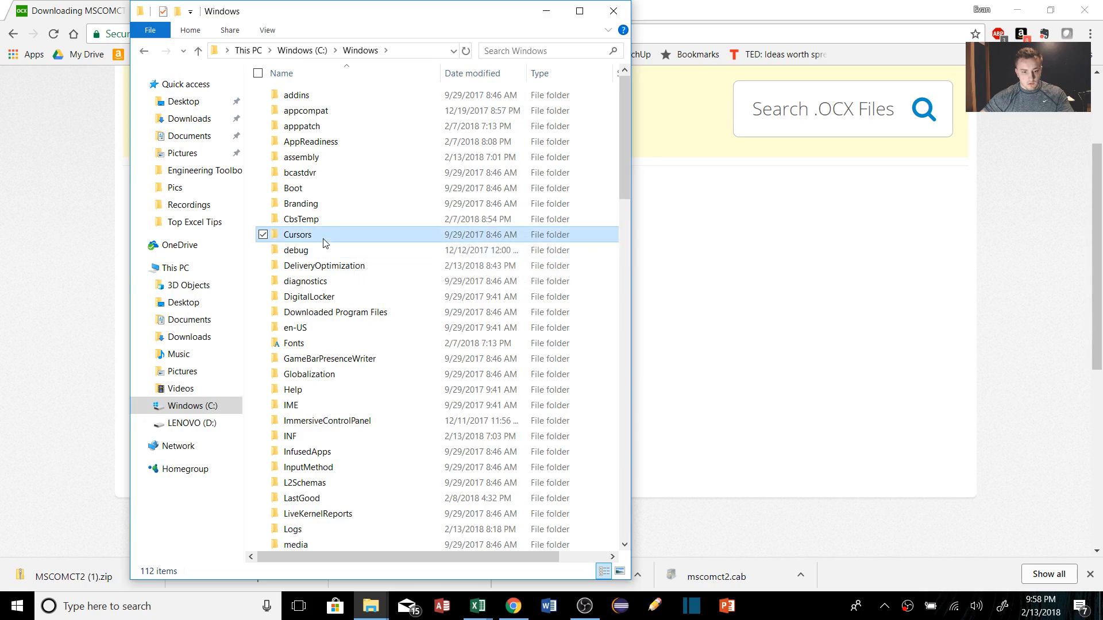
{"action": "scroll", "scroll_direction": "down", "scroll_amount": 3}
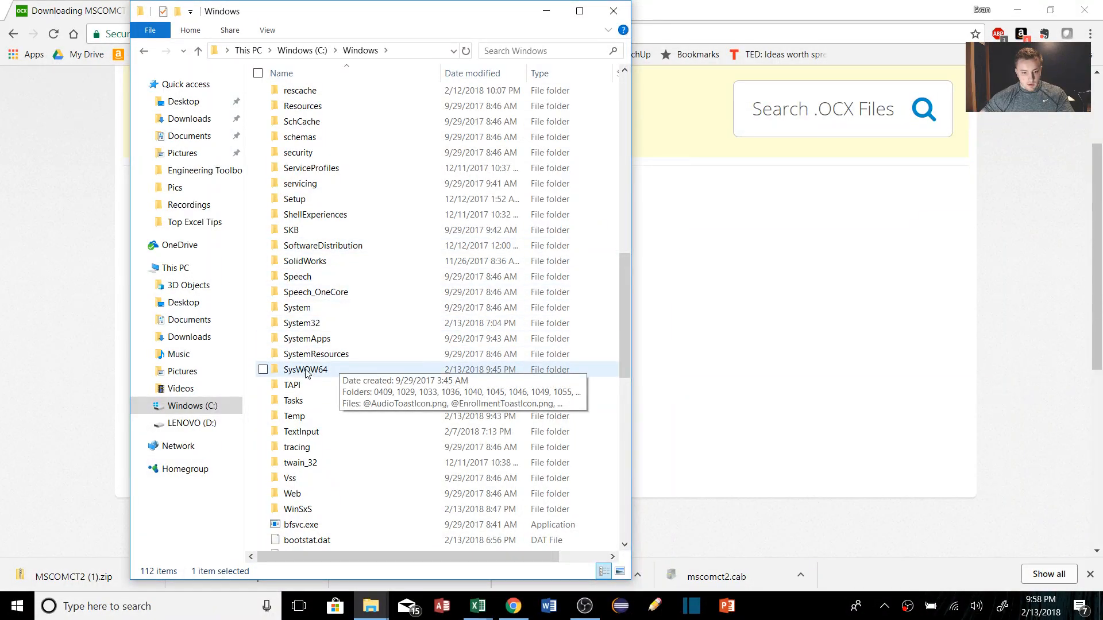
{"action": "double_click", "coordinate": [304, 369]}
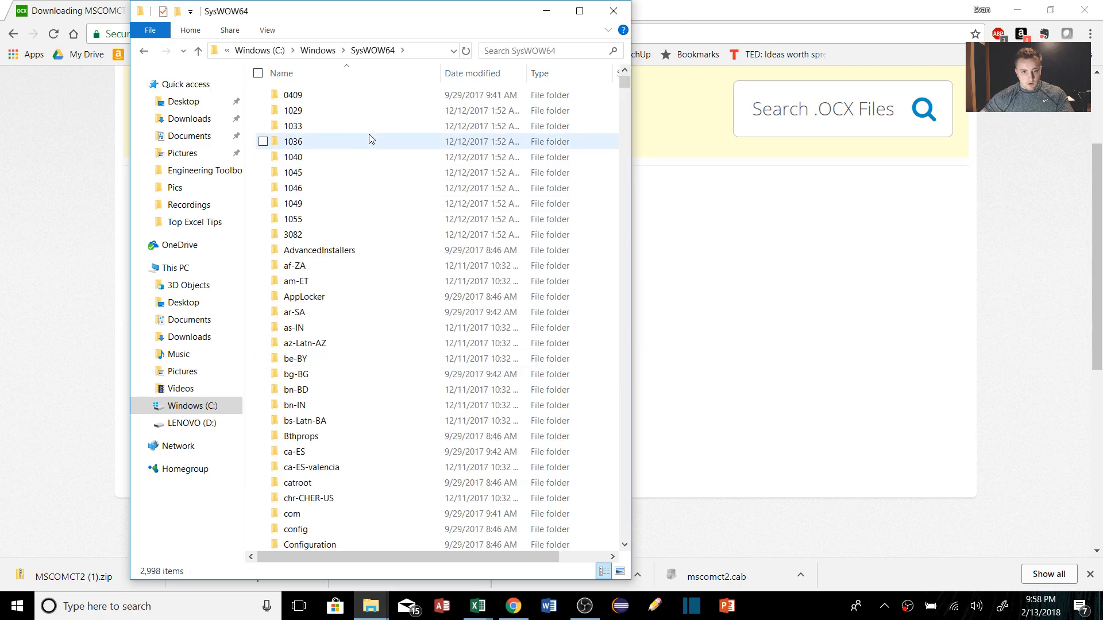
{"action": "mouse_move", "coordinate": [369, 139]}
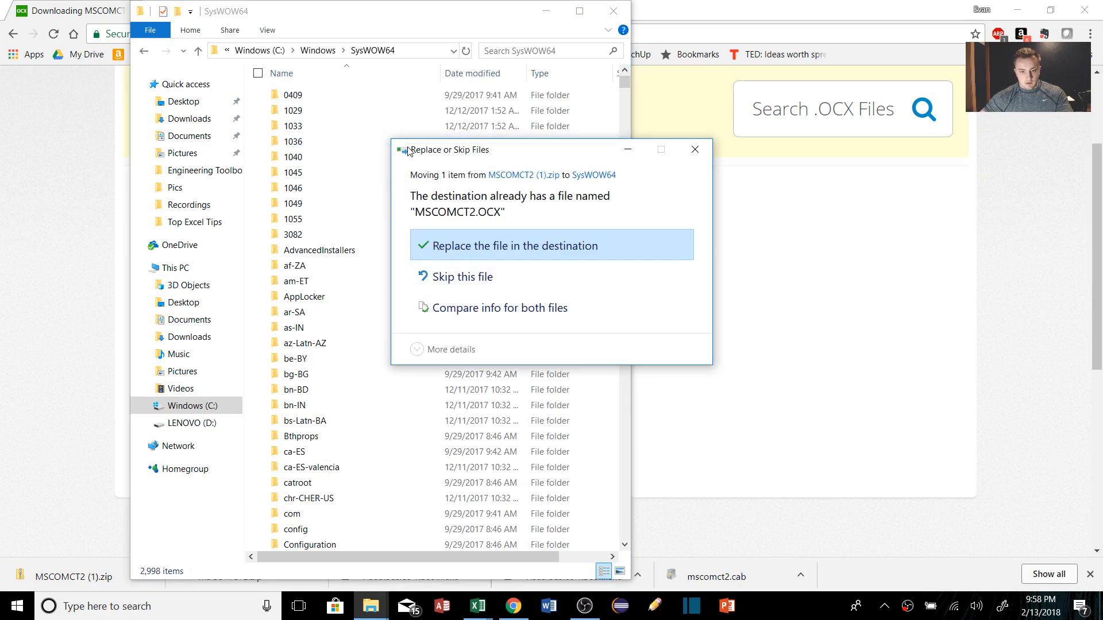
{"action": "mouse_move", "coordinate": [459, 232]}
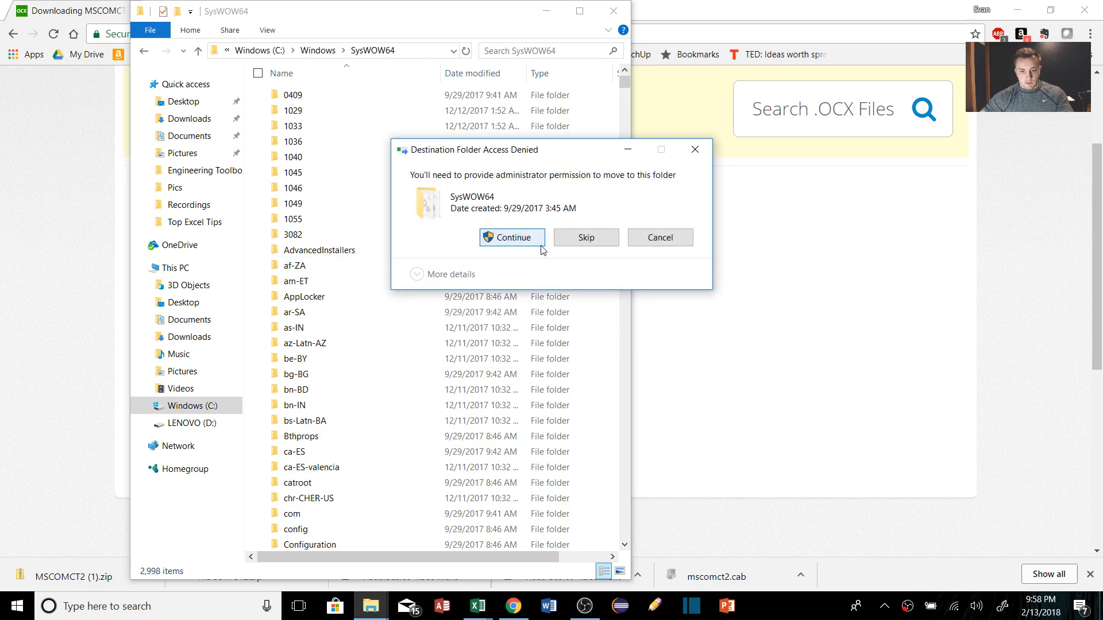
- Grant administrator permission for moving MSCOMCT2.OCX, then cancel on the Folder In Use prompt
{"action": "left_click", "coordinate": [511, 236]}
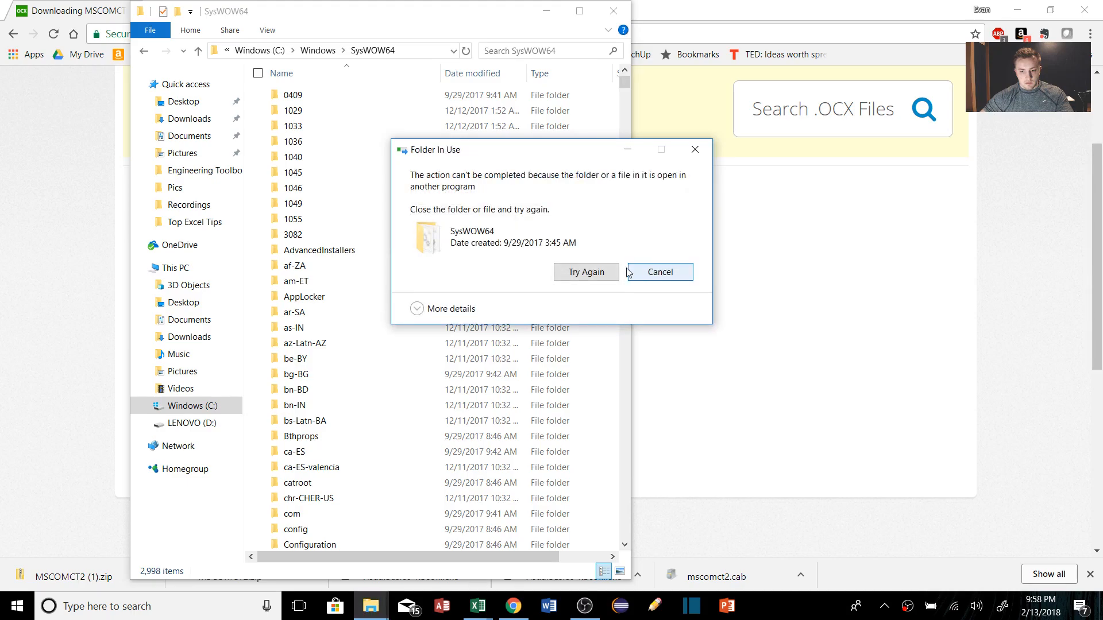
{"action": "left_click", "coordinate": [657, 272]}
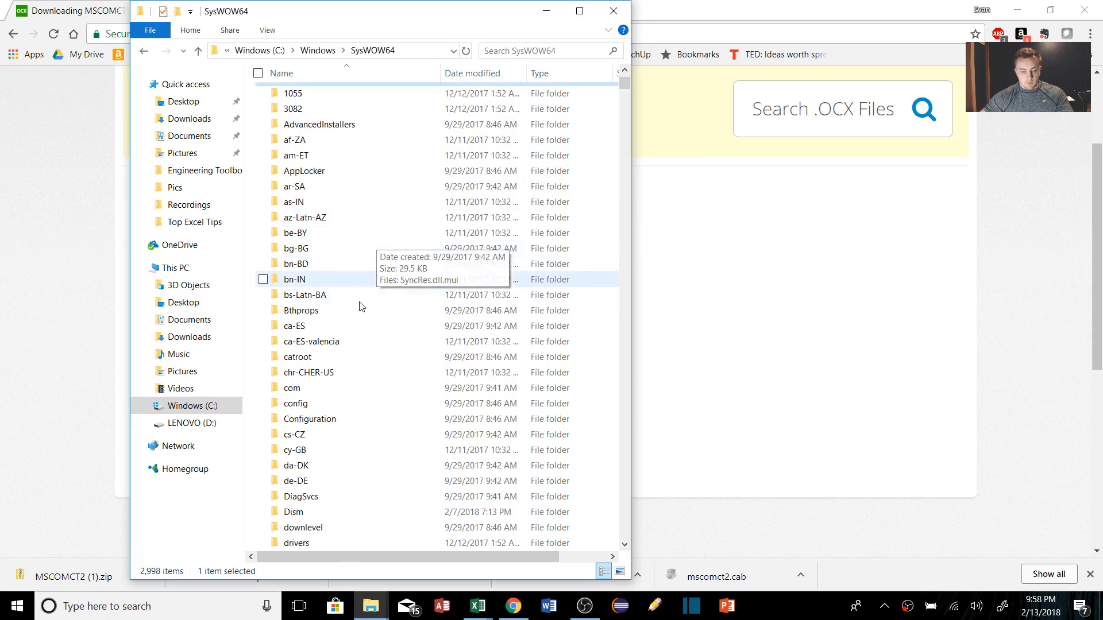
{"action": "scroll", "scroll_direction": "down", "scroll_amount": 3}
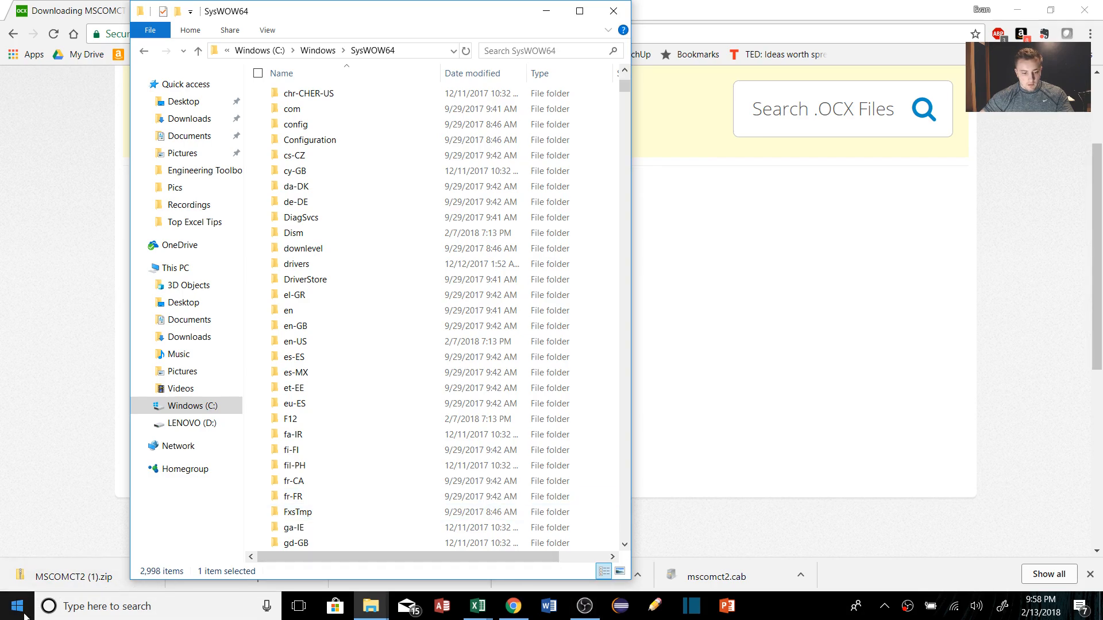
- Search Start for cmd and launch Command Prompt as administrator
{"action": "left_click", "coordinate": [49, 605]}
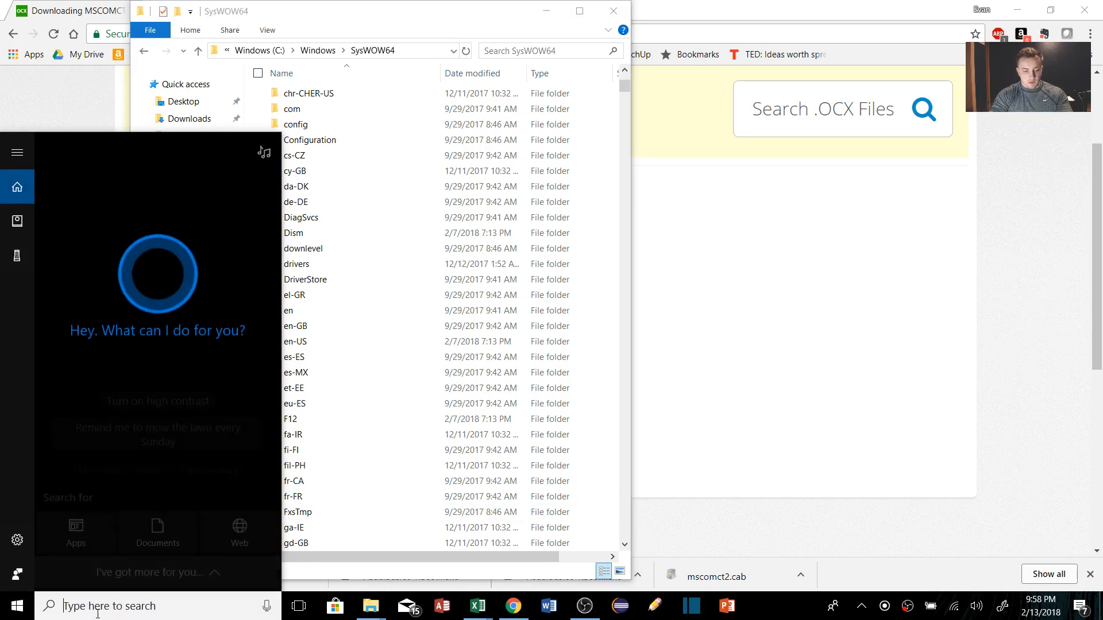
{"action": "type", "text": "cmd"}
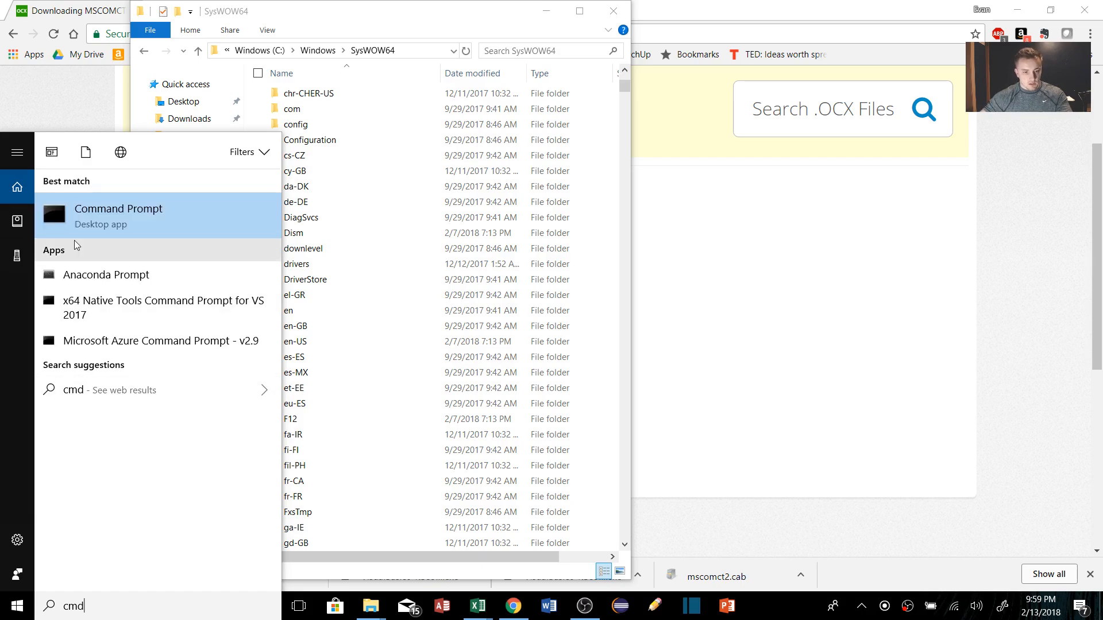
{"action": "right_click", "coordinate": [118, 216]}
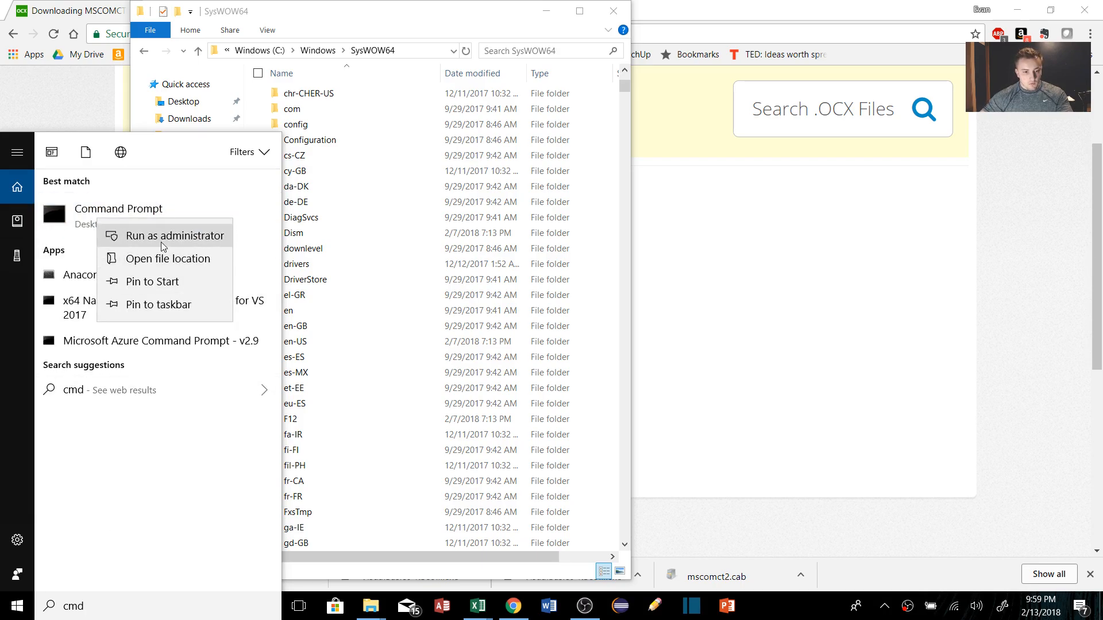
{"action": "left_click", "coordinate": [174, 235]}
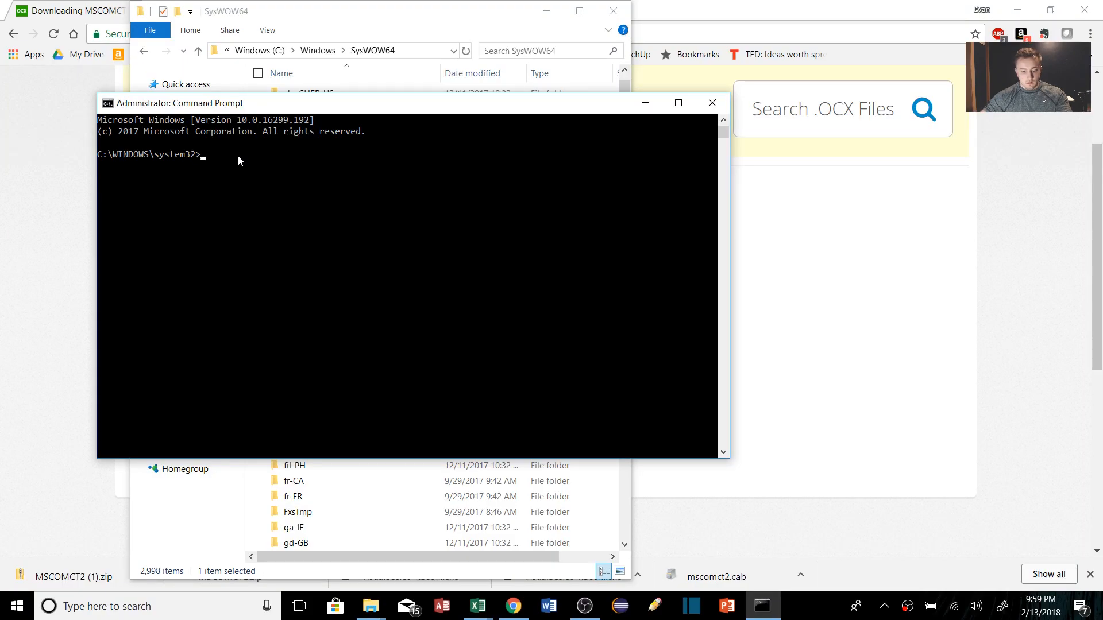
- Begin the registration command by entering regsvr32
{"action": "type", "text": "reg"}
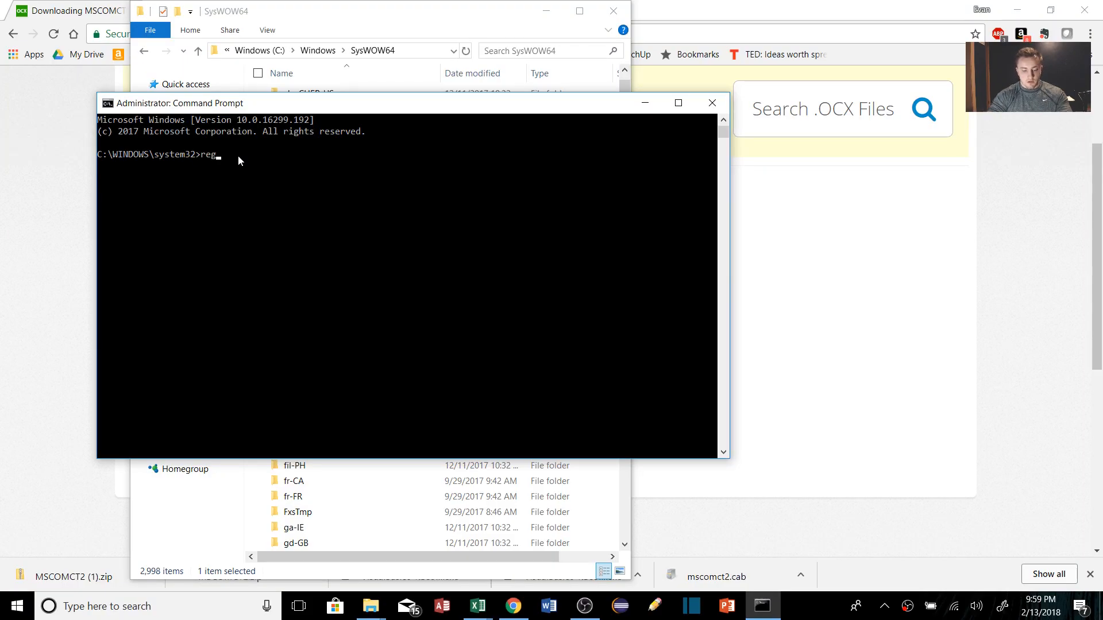
{"action": "type", "text": "s"}
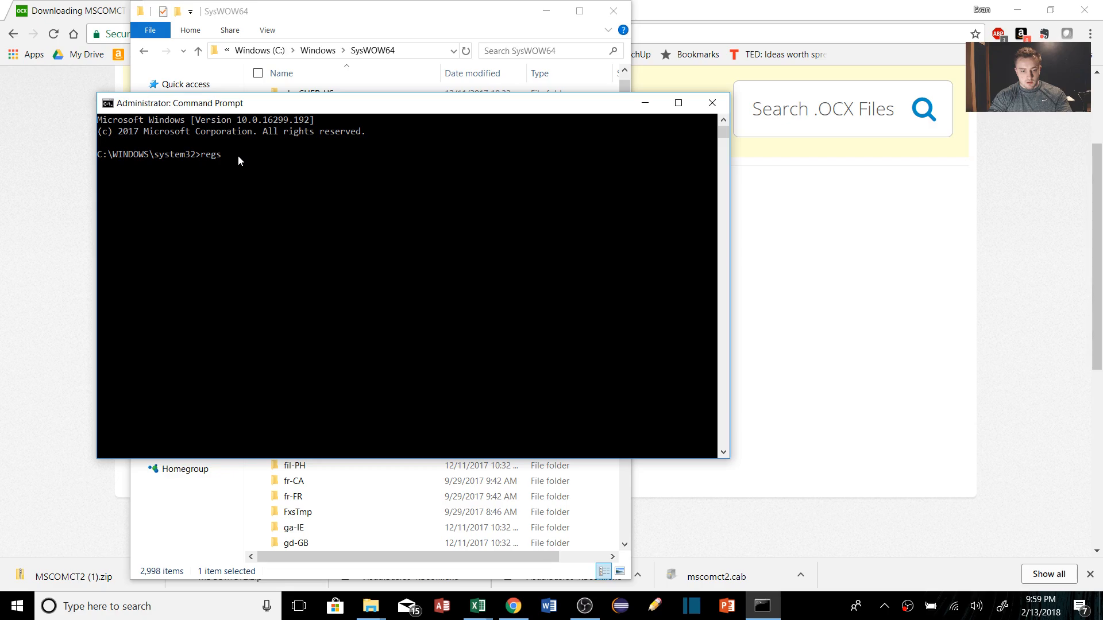
{"action": "type", "text": "vr"}
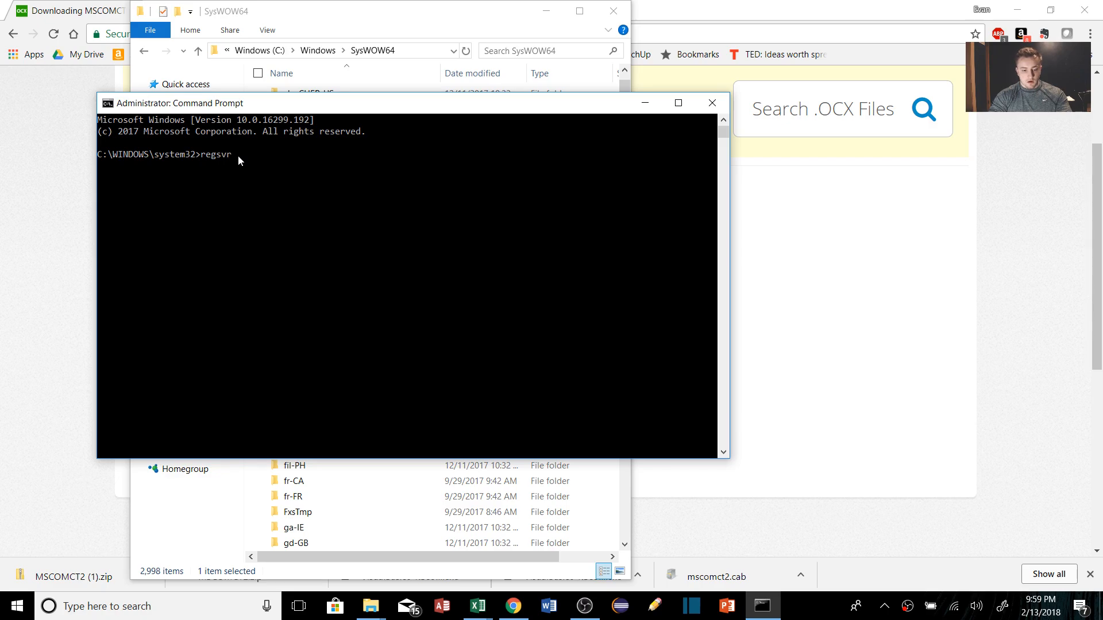
{"action": "type", "text": "32"}
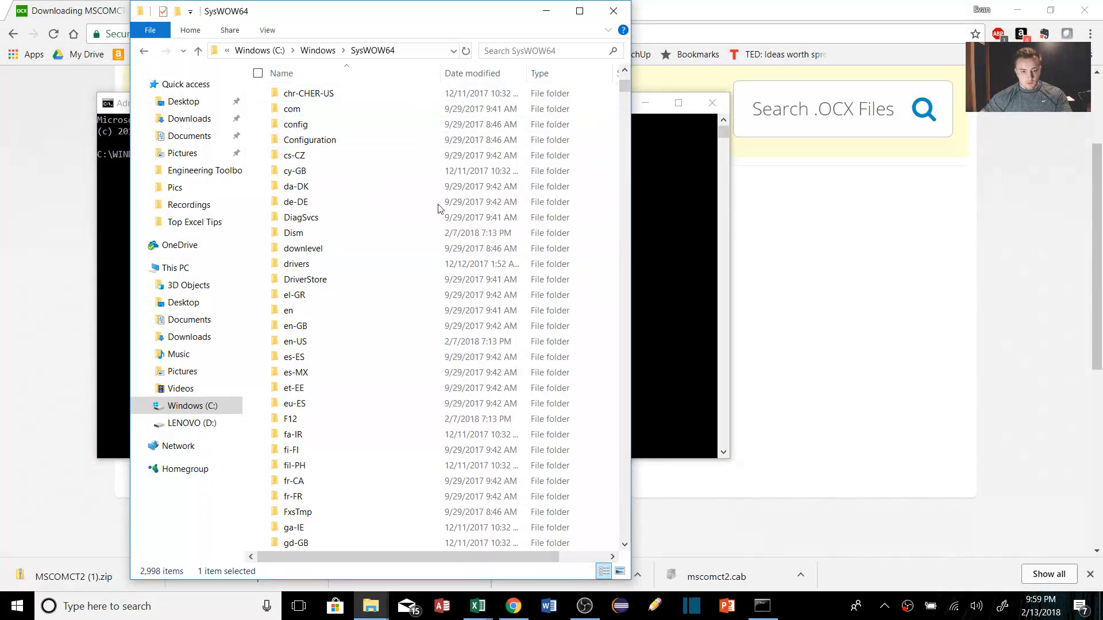
- Find mscomct2.ocx in SysWOW64 and check its Properties Security tab
{"action": "scroll", "scroll_direction": "down", "scroll_amount": 3}
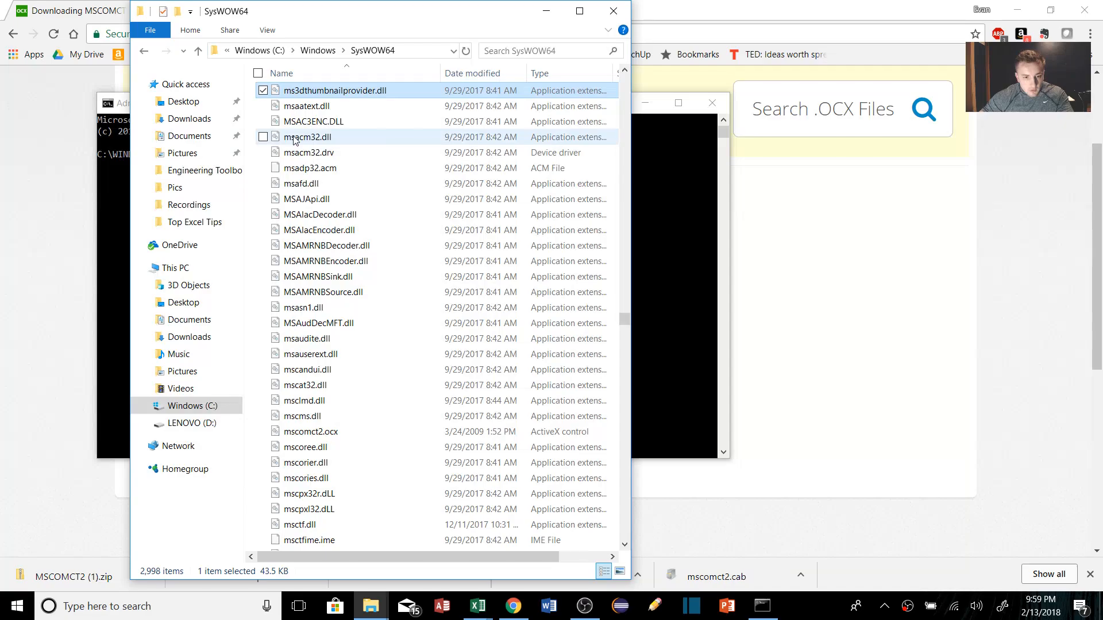
{"action": "mouse_move", "coordinate": [308, 354]}
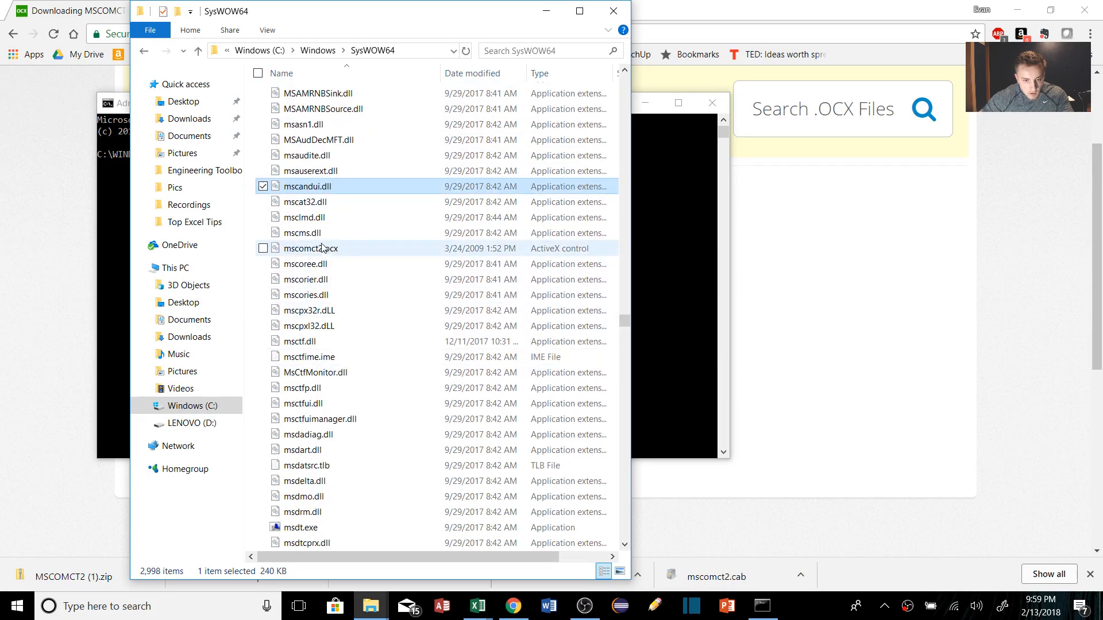
{"action": "left_click", "coordinate": [310, 248]}
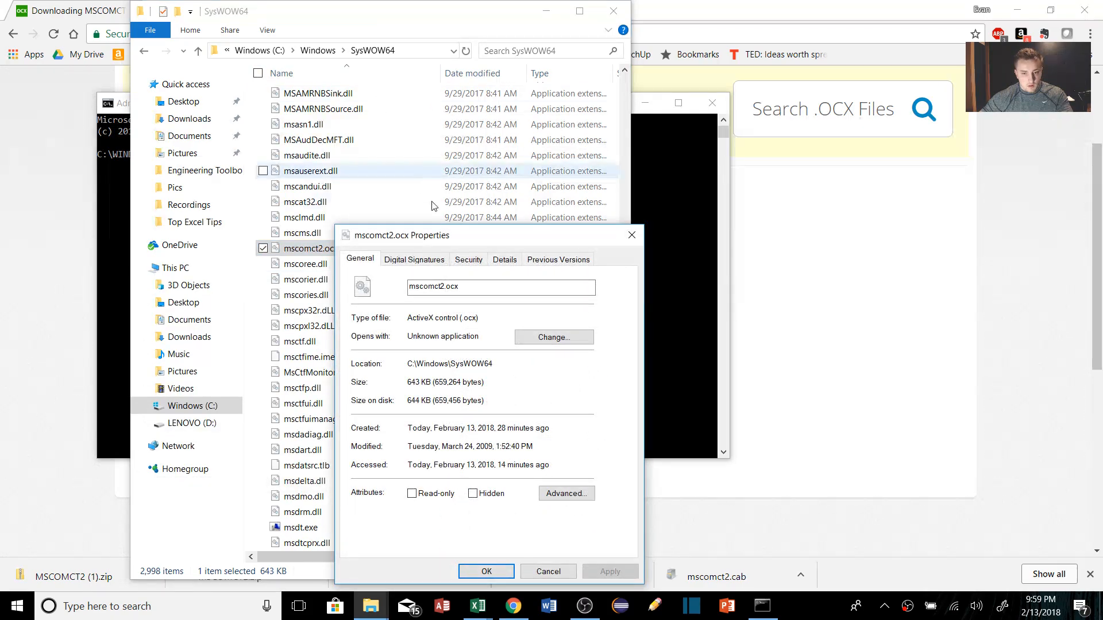
{"action": "left_click", "coordinate": [467, 259]}
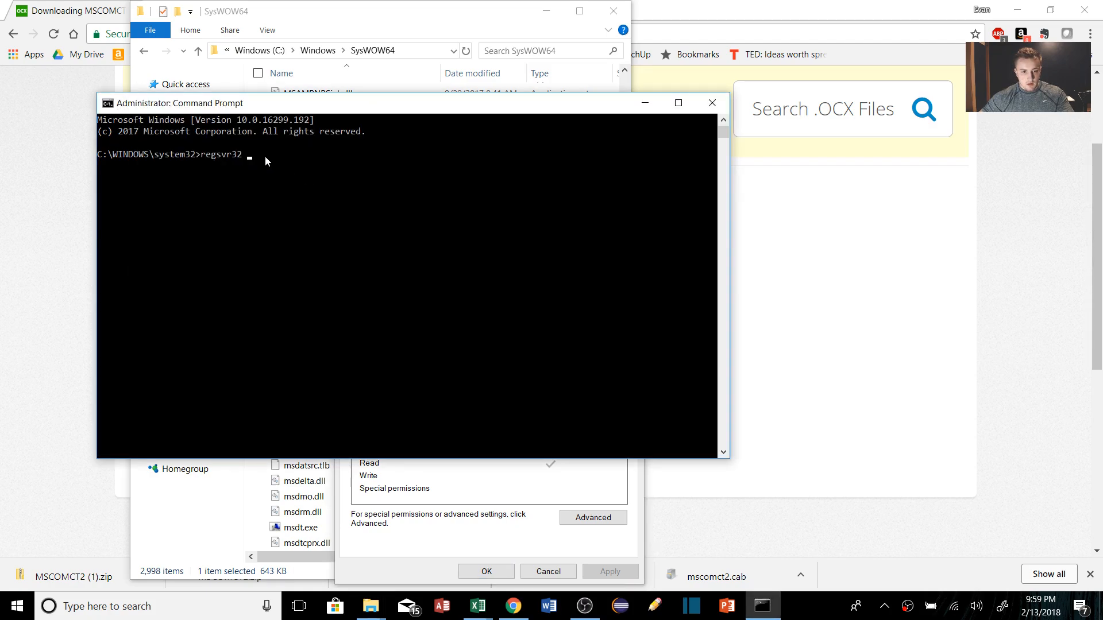
- Run regsvr32 C:\Windows\SysWOW64\mscomct2.ocx successfully, then close Command Prompt and Explorer
{"action": "type", "text": "C:\\Windows\\SysWOW64\\mscomct2.ocx"}
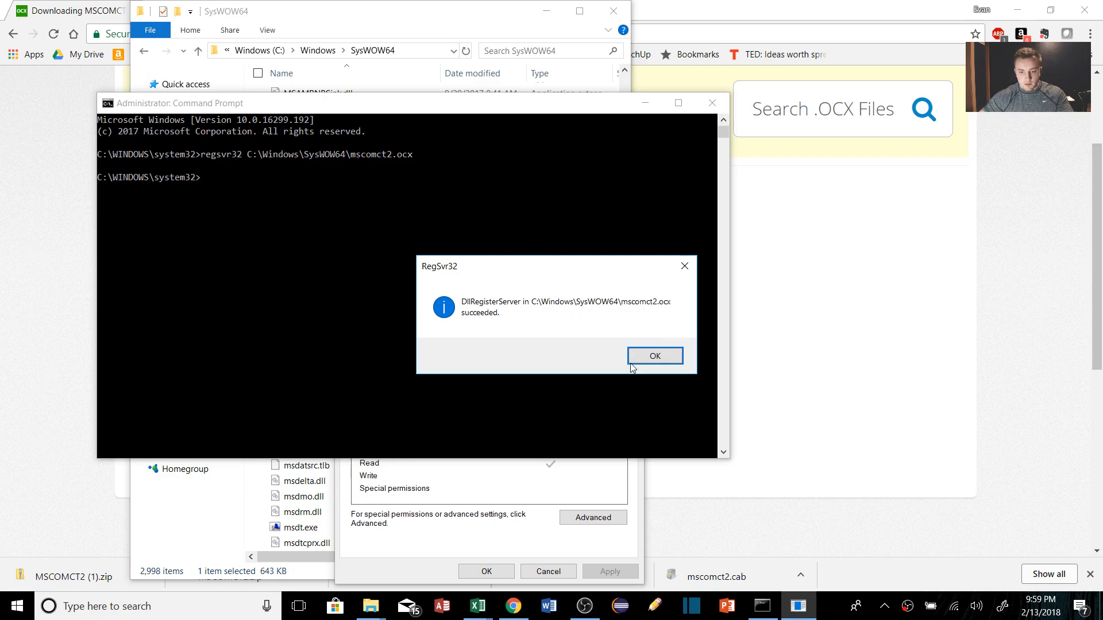
{"action": "left_click", "coordinate": [654, 356]}
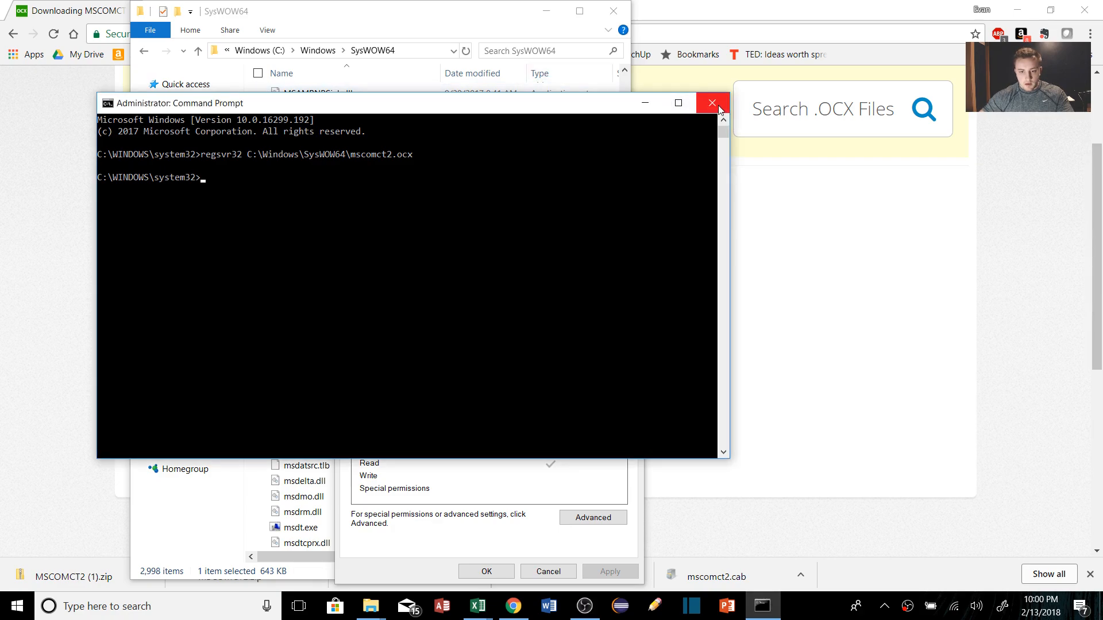
{"action": "left_click", "coordinate": [712, 103]}
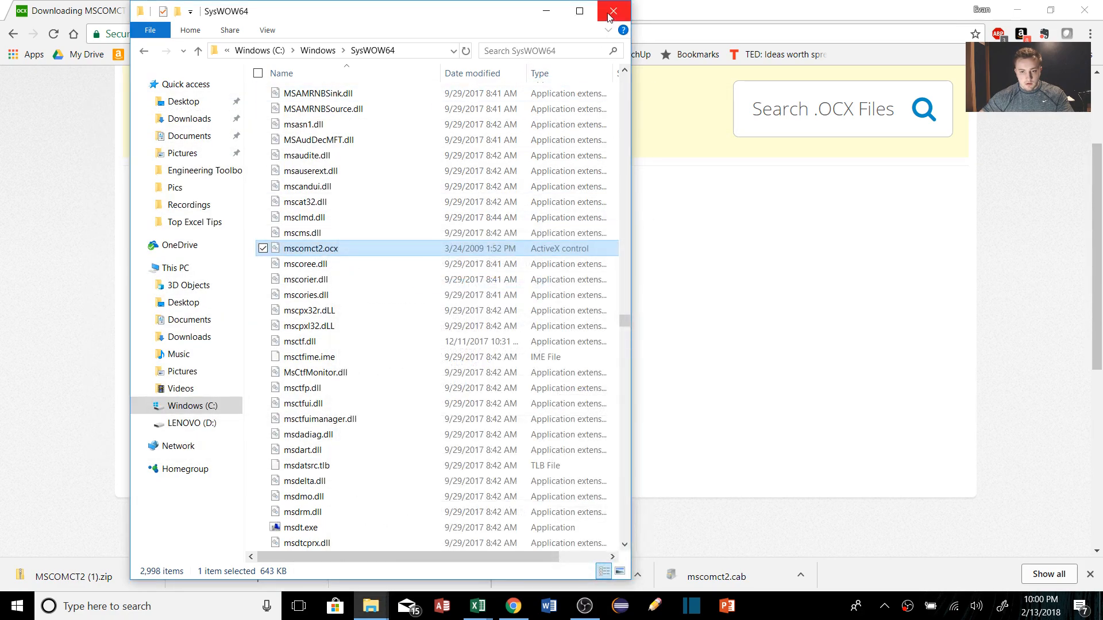
{"action": "left_click", "coordinate": [610, 12]}
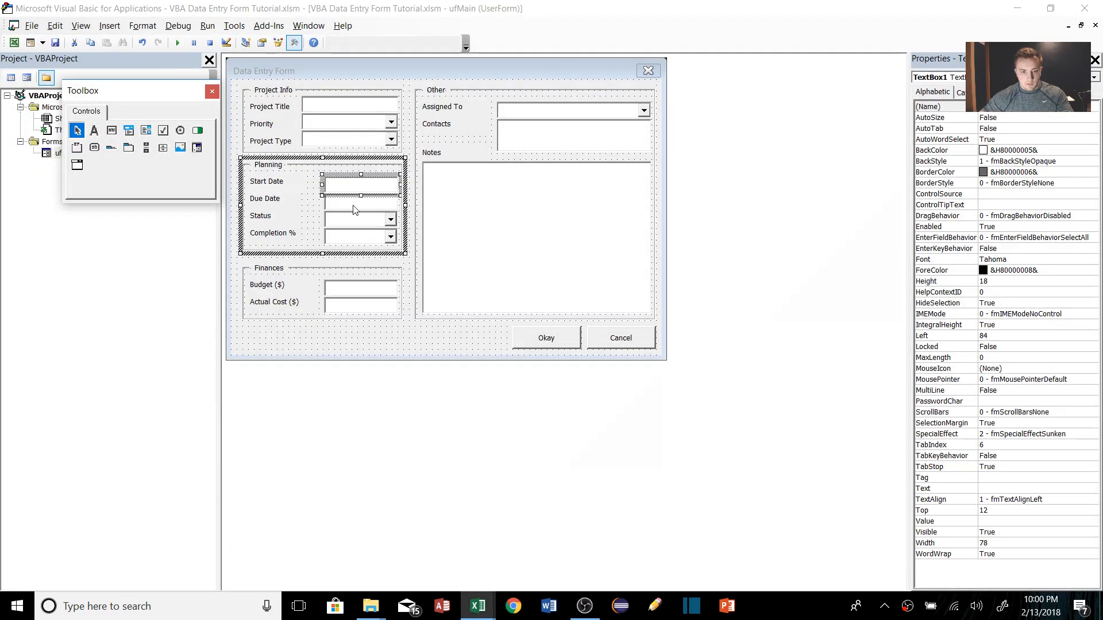
{"action": "mouse_move", "coordinate": [282, 186]}
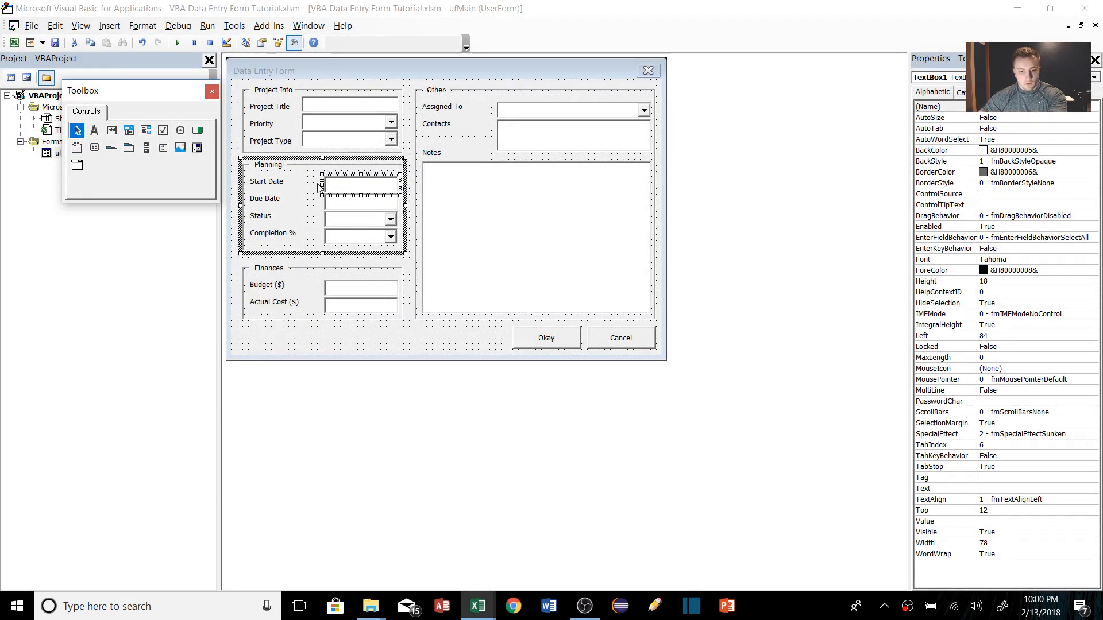
- Remove the date text boxes and add Microsoft Date and Time Picker Control 6.0 to the Toolbox
{"action": "left_click", "coordinate": [268, 165]}
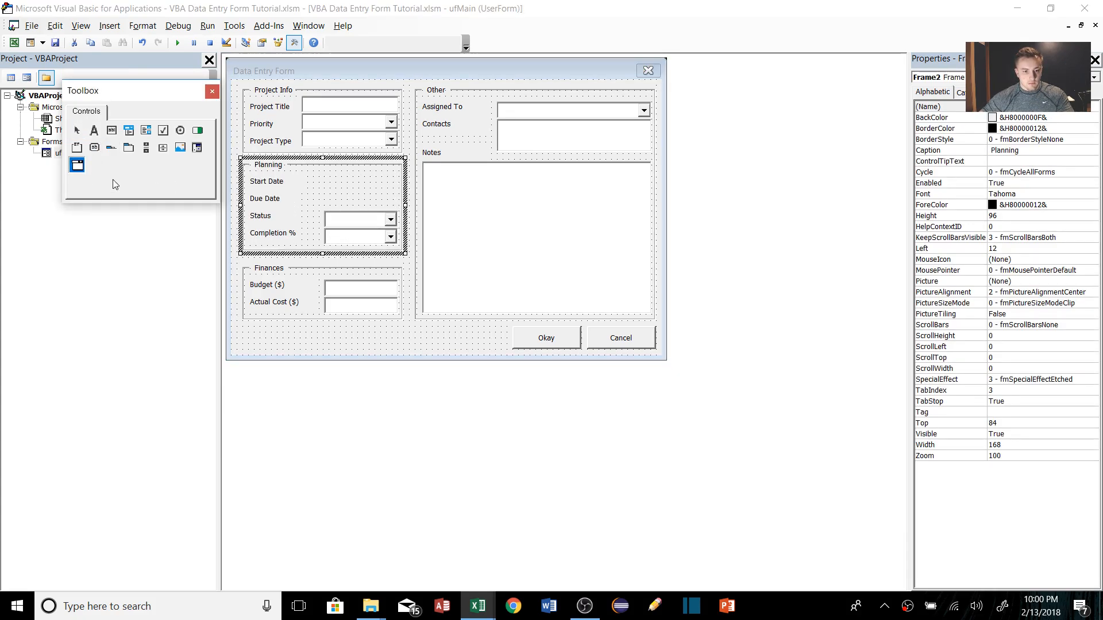
{"action": "right_click", "coordinate": [76, 164]}
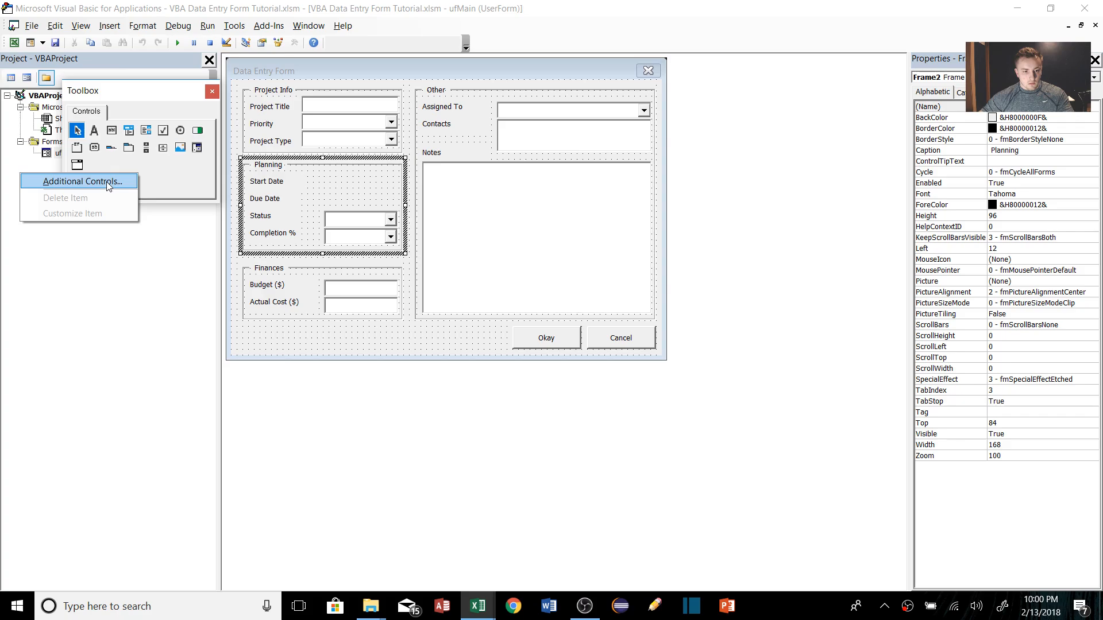
{"action": "left_click", "coordinate": [79, 180]}
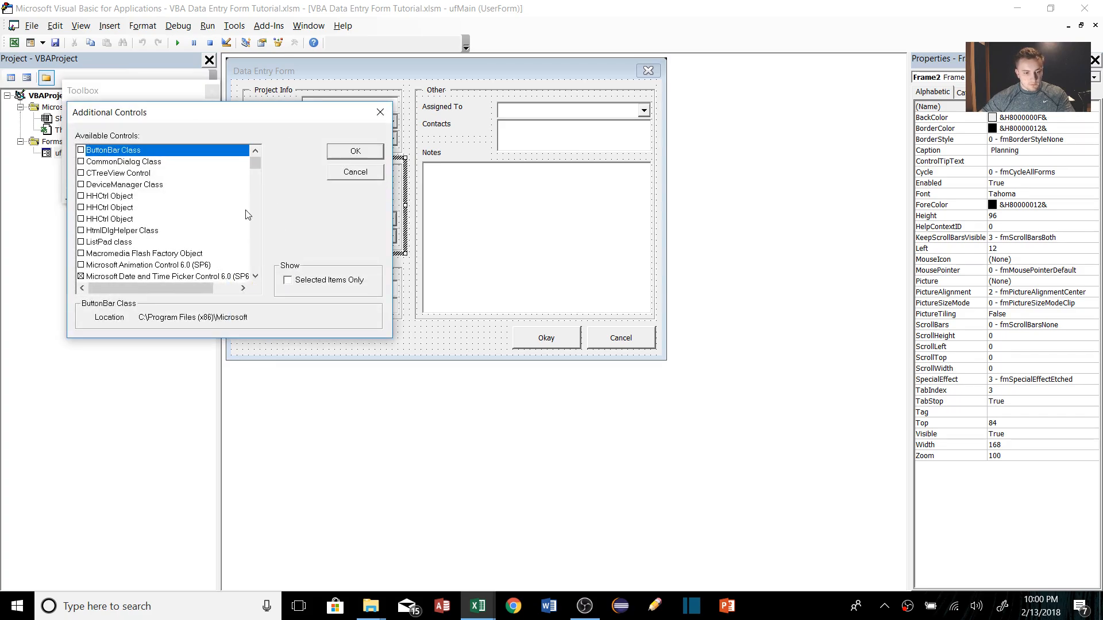
{"action": "scroll", "scroll_direction": "down", "scroll_amount": 3}
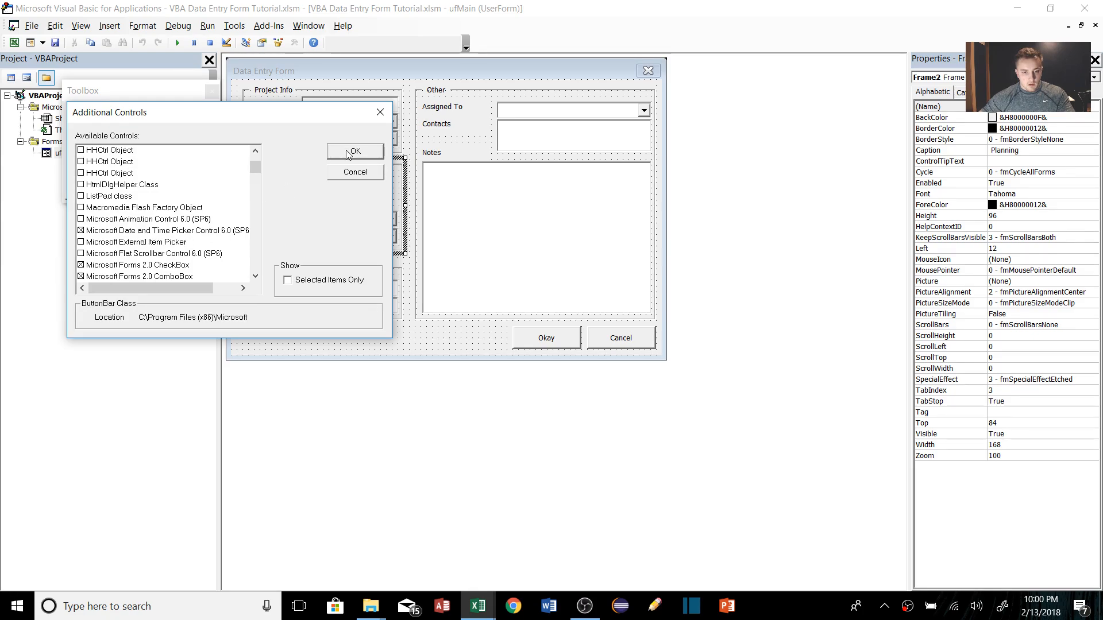
{"action": "left_click", "coordinate": [162, 230]}
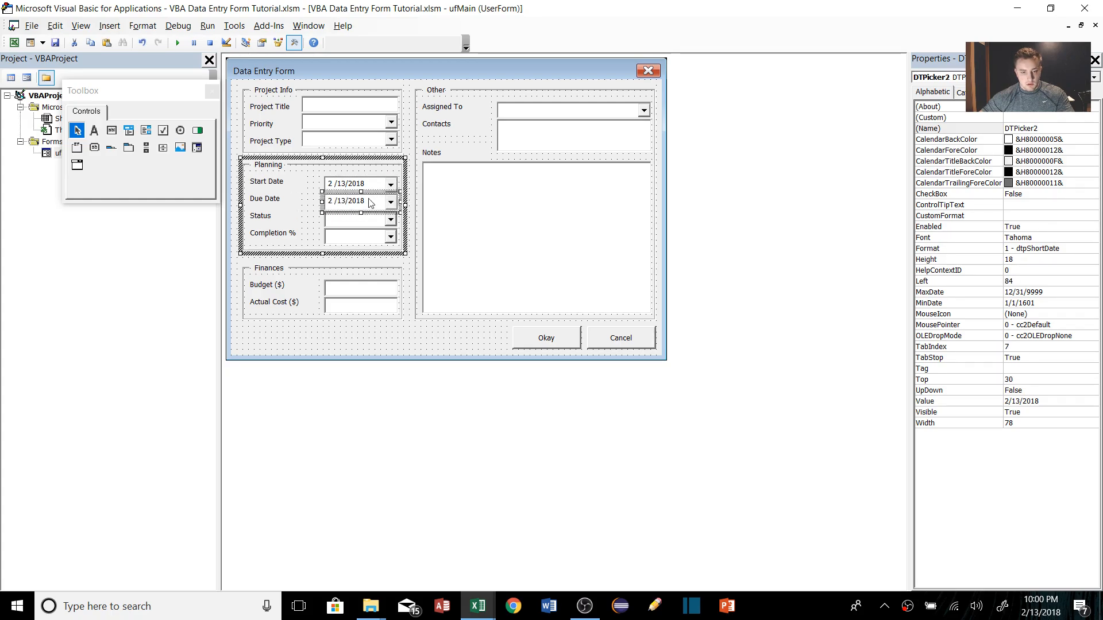
- Rename the date pickers, naming the Due Date one txtDueDate
{"action": "left_click", "coordinate": [354, 184]}
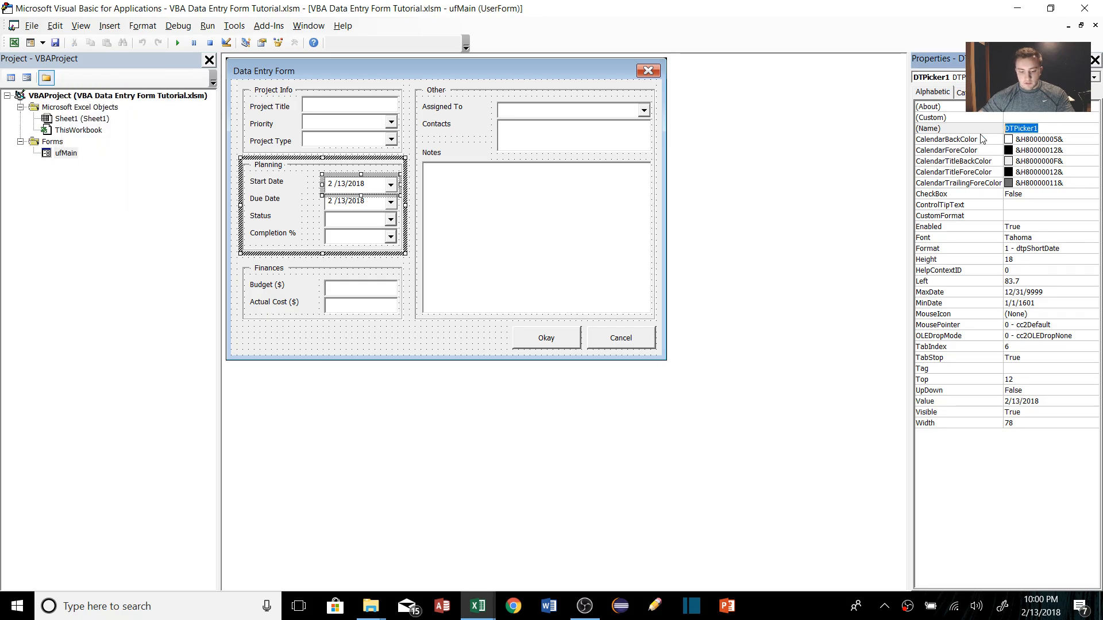
{"action": "type", "text": "txt"}
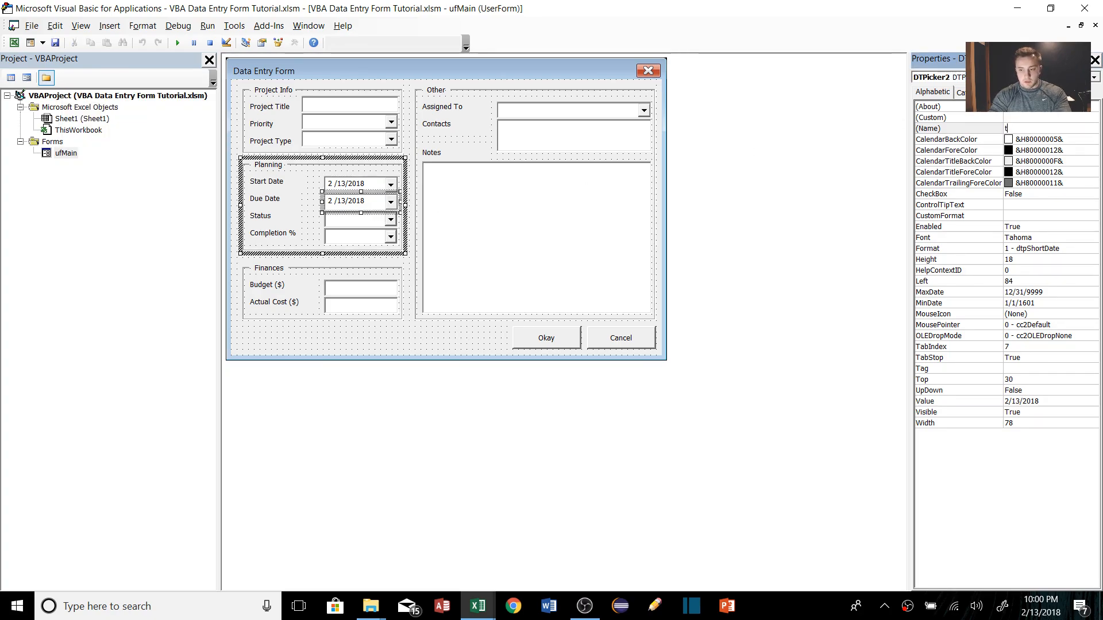
{"action": "type", "text": "txtDueDate"}
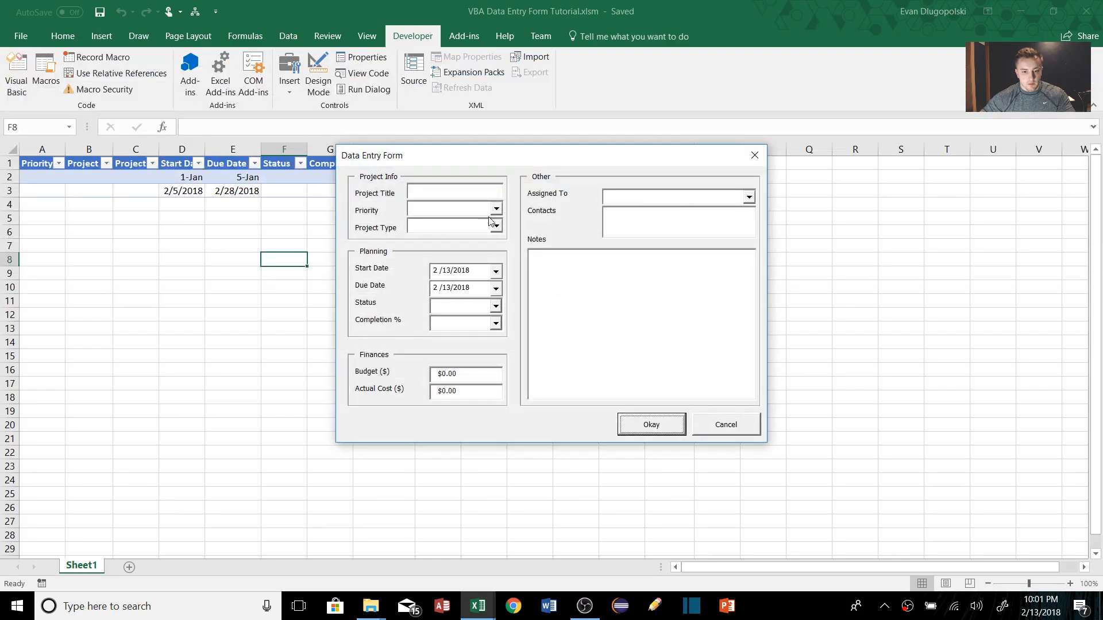
- Enter a test record via the form: Date Picker Safety, Start Date 2/5/2018, Due Date 2/28/2018, and verify row 4
{"action": "left_click_drag", "start_coordinate": [551, 155], "coordinate": [458, 116]}
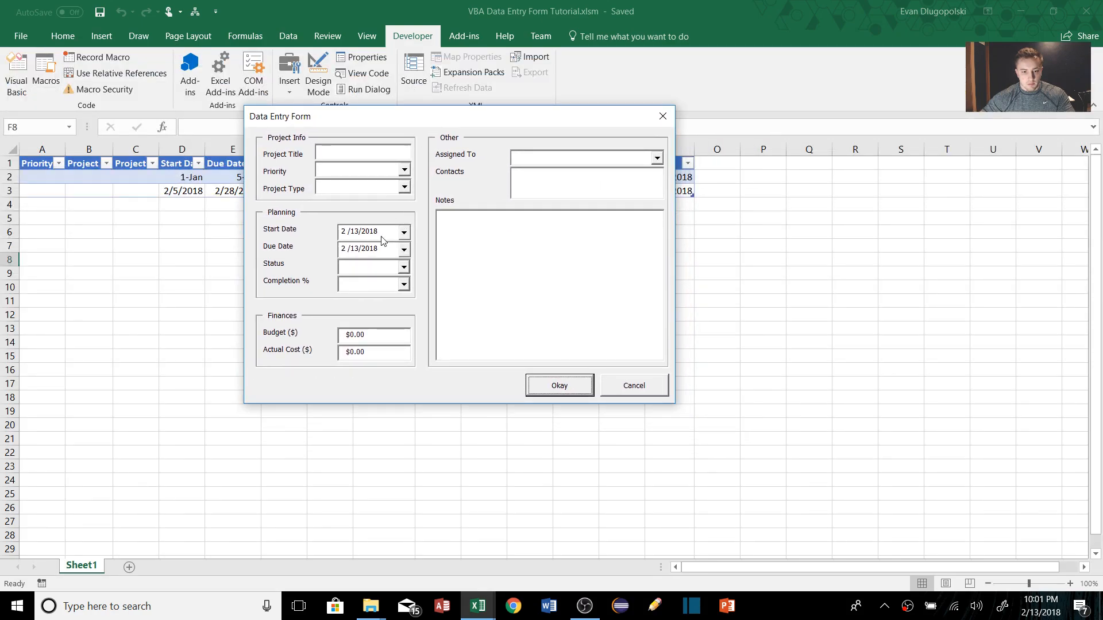
{"action": "mouse_move", "coordinate": [386, 239]}
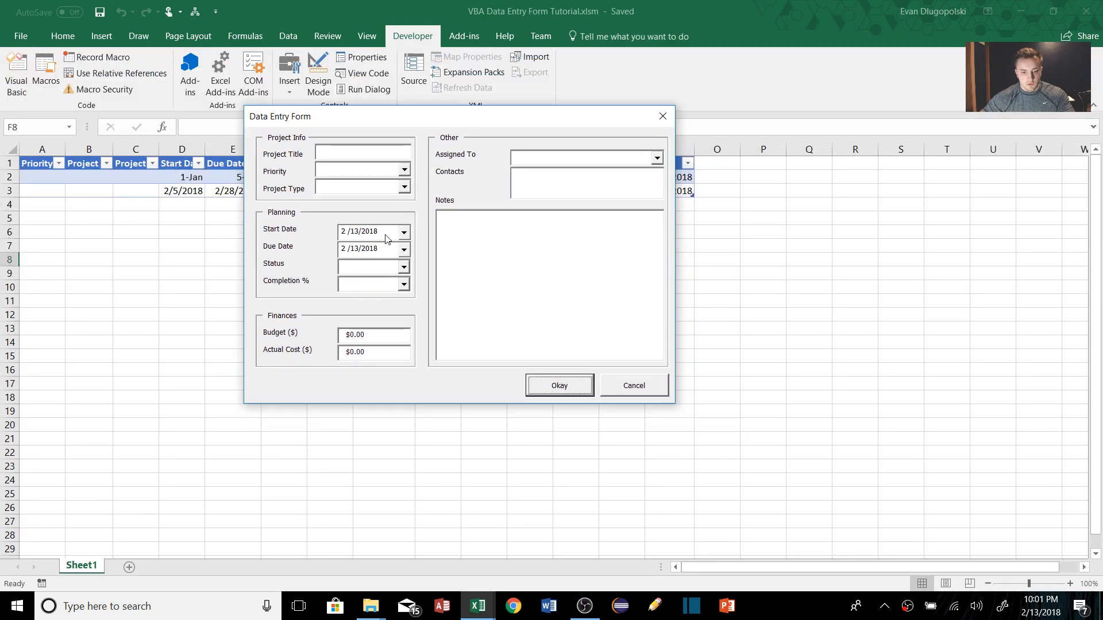
{"action": "left_click", "coordinate": [403, 232]}
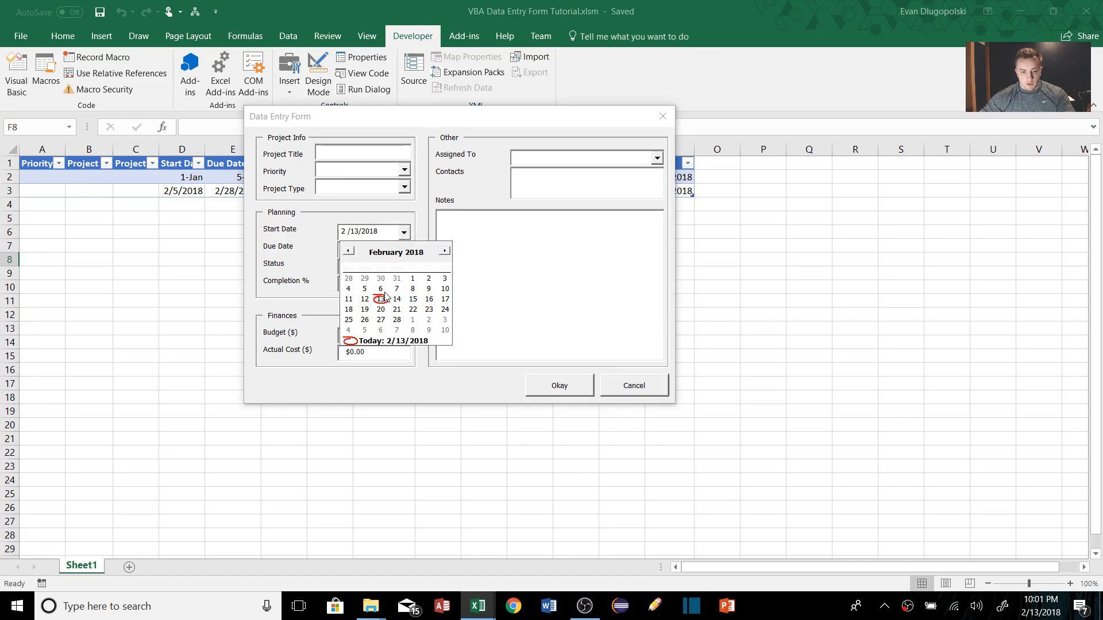
{"action": "left_click", "coordinate": [364, 288]}
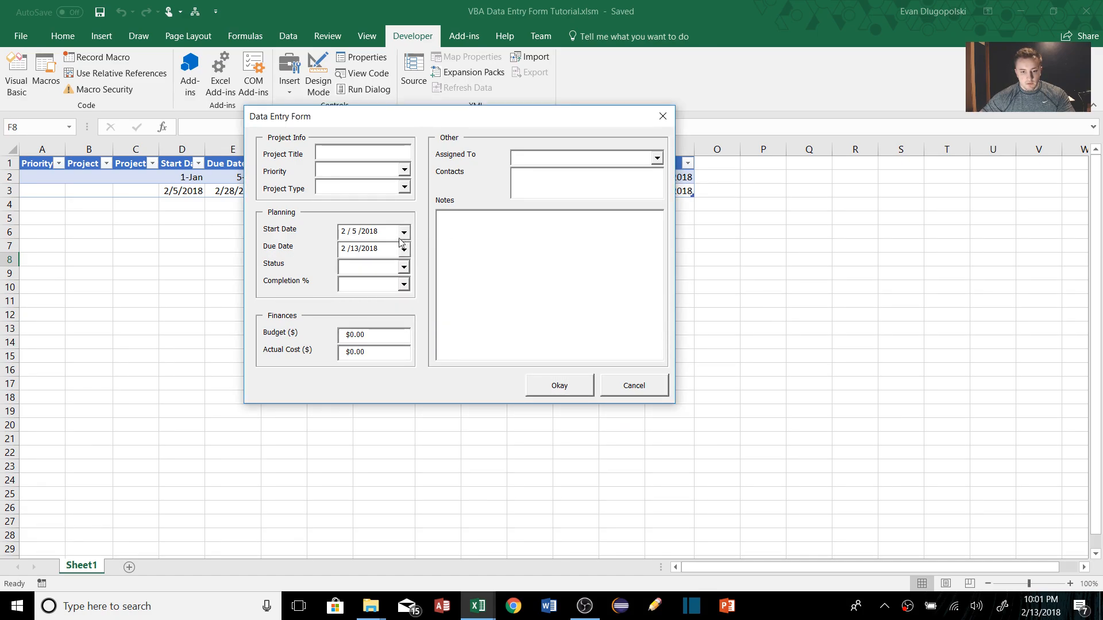
{"action": "left_click", "coordinate": [404, 248]}
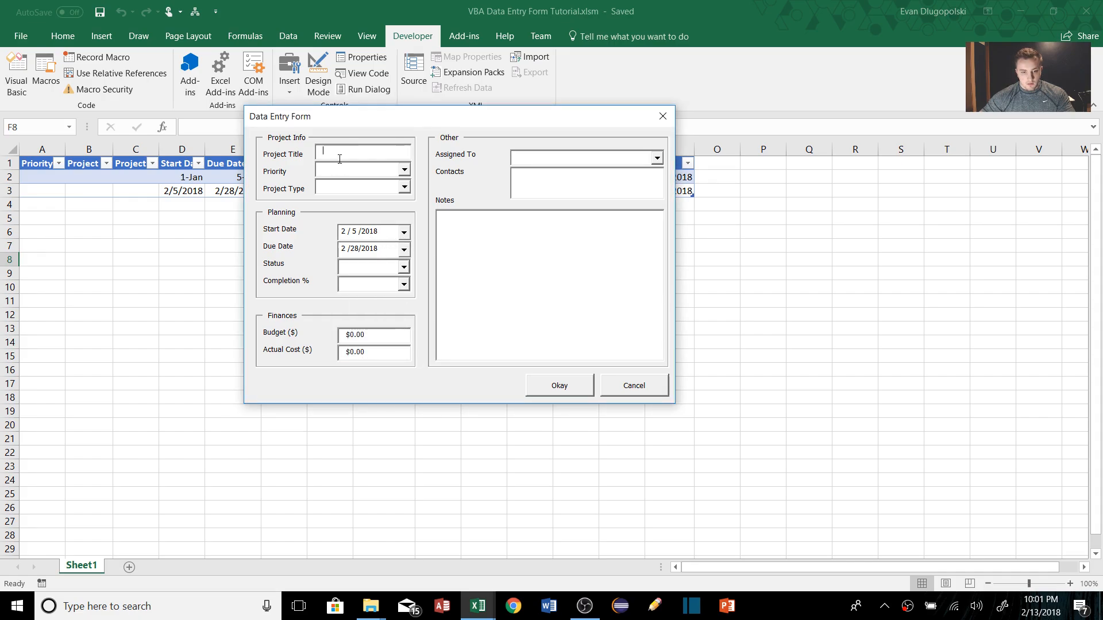
{"action": "type", "text": "Date"}
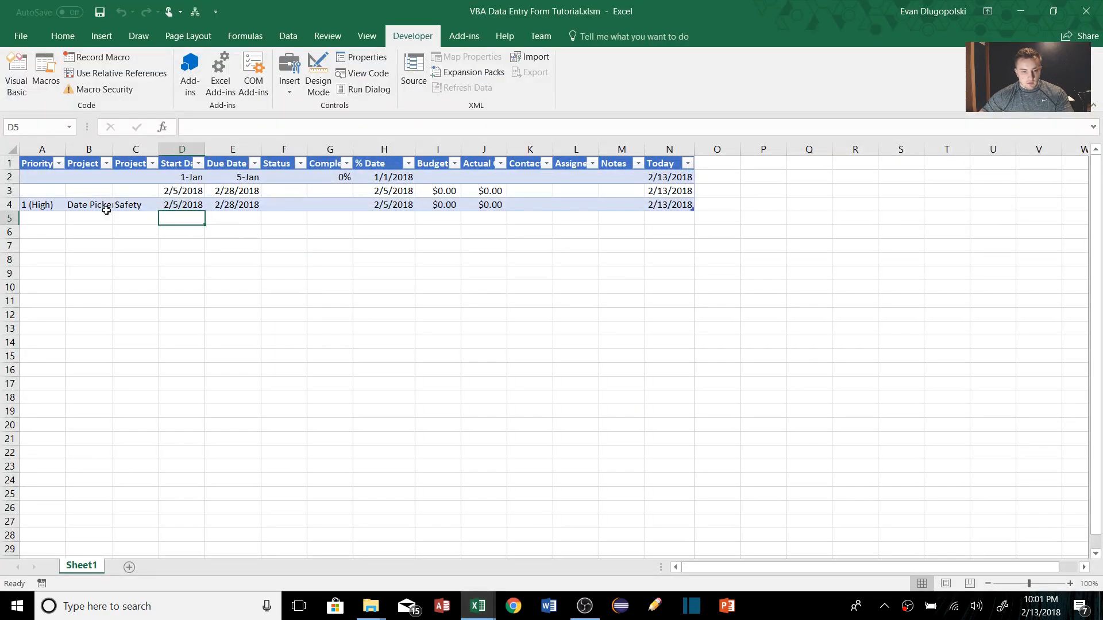
{"action": "left_click_drag", "start_coordinate": [181, 205], "coordinate": [232, 205]}
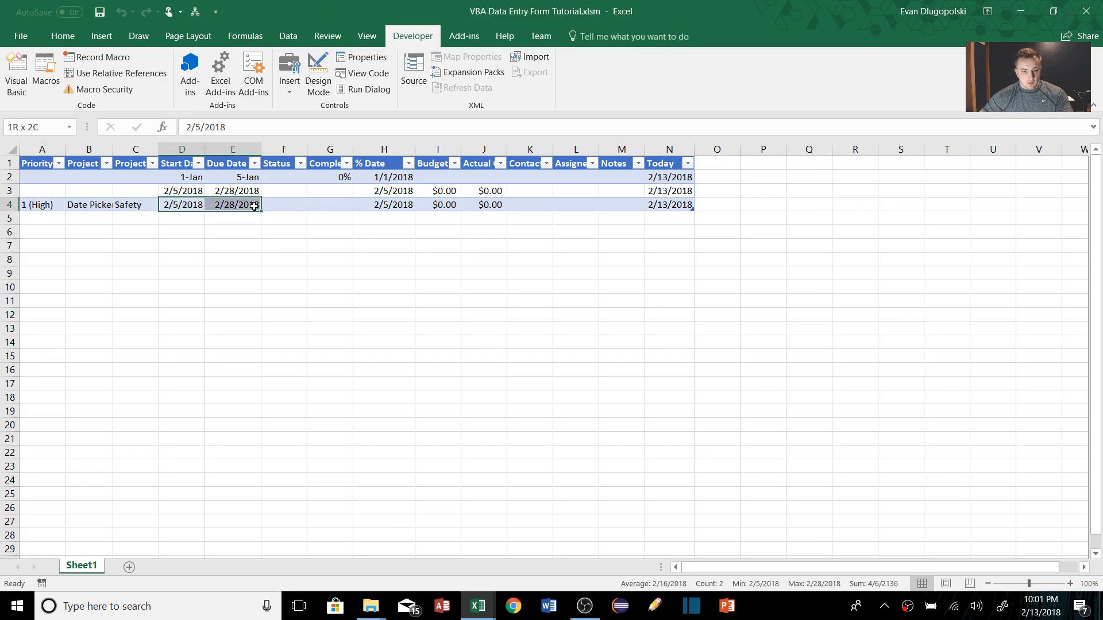